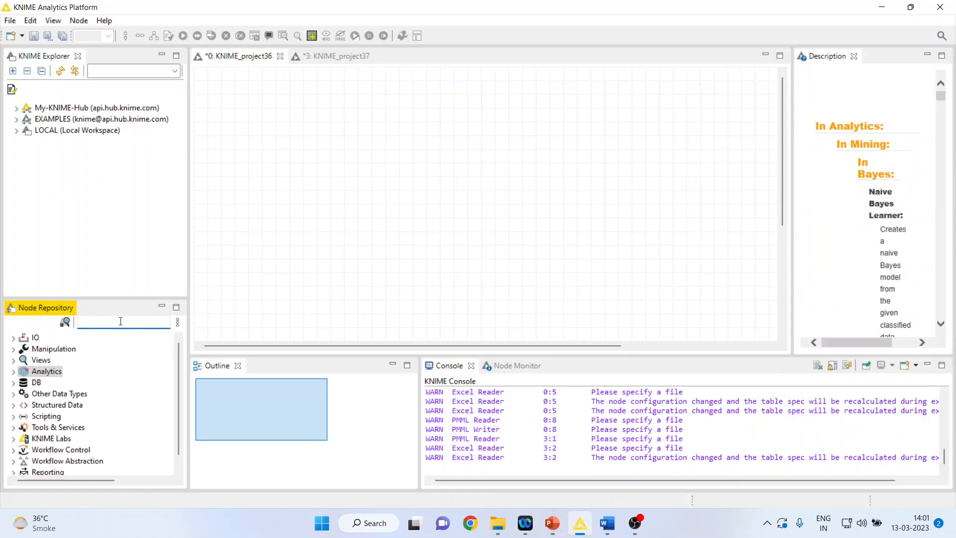
- Add an Excel Reader node to the canvas and bring up its configuration
click(13, 338)
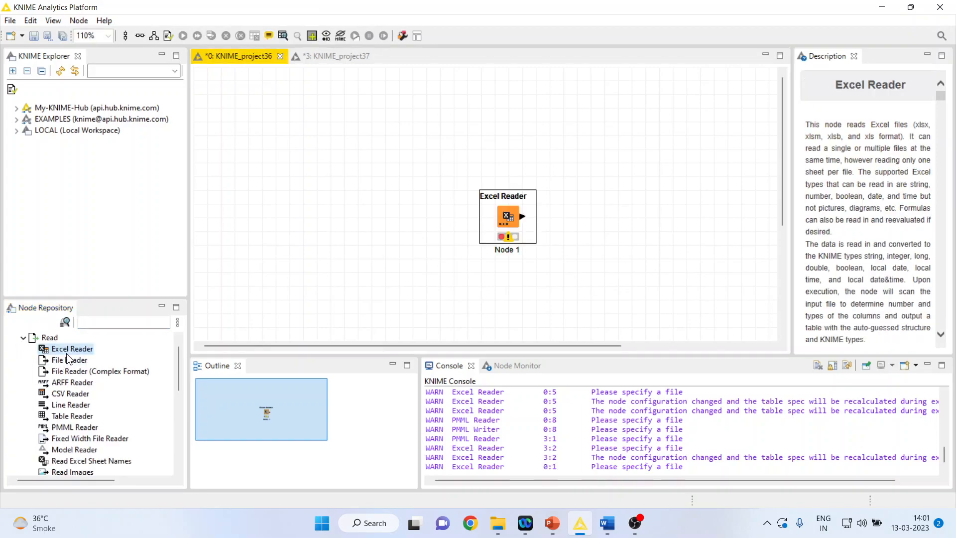
drag(507, 216, 260, 148)
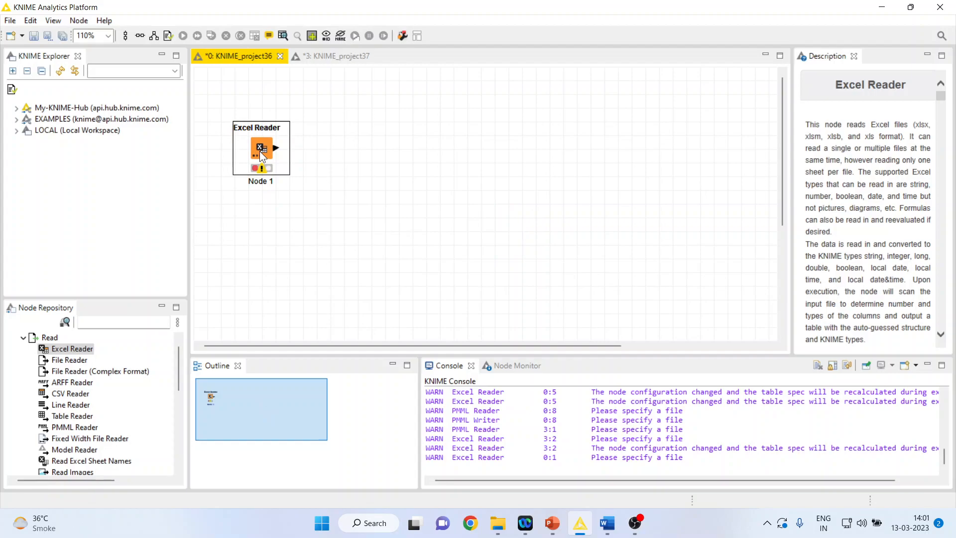
double_click(260, 149)
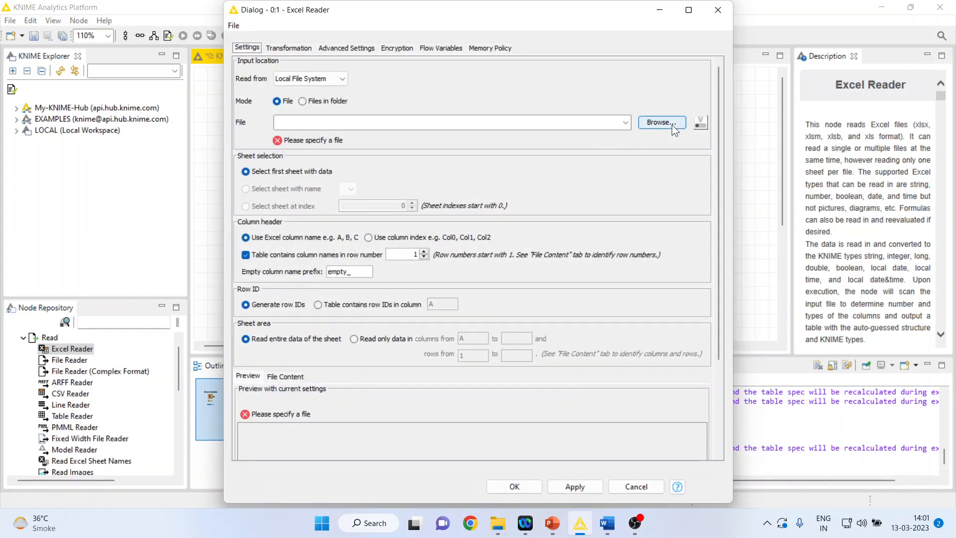
- Point the Excel Reader at Data\mtcars-1.xlsx and apply the file settings
click(662, 121)
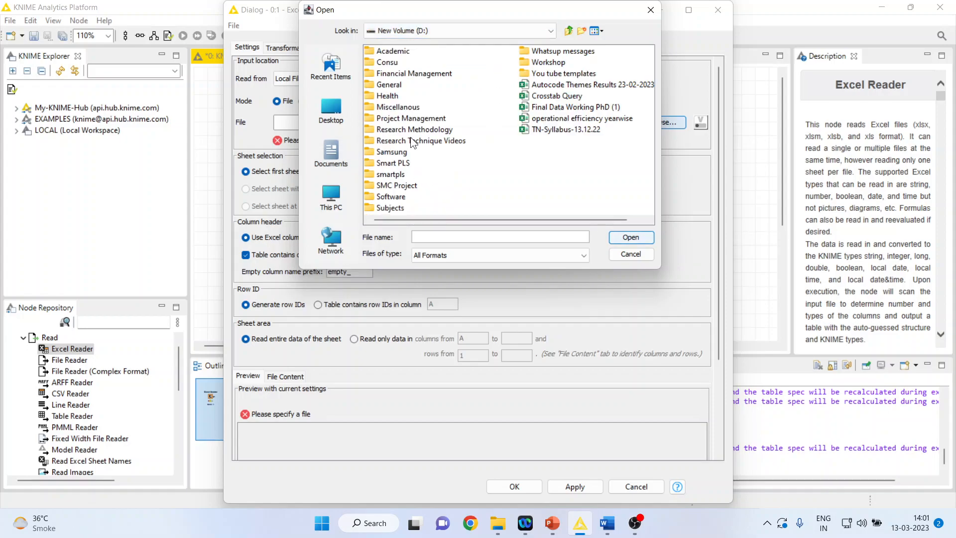
double_click(419, 130)
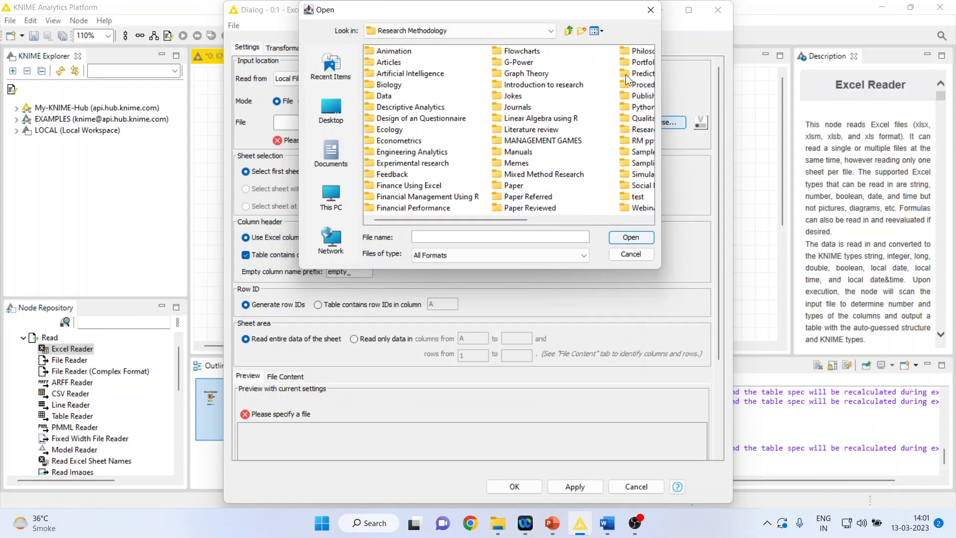
click(641, 73)
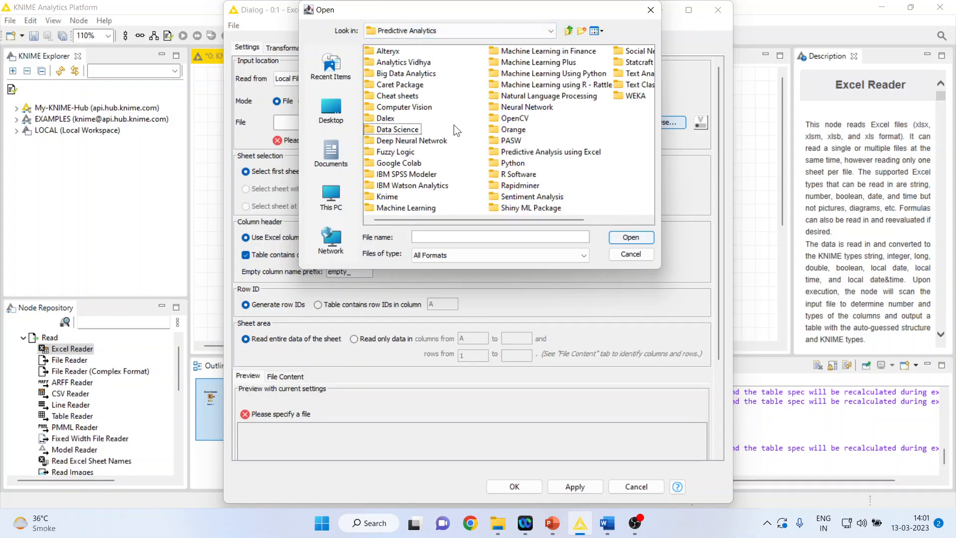
double_click(387, 197)
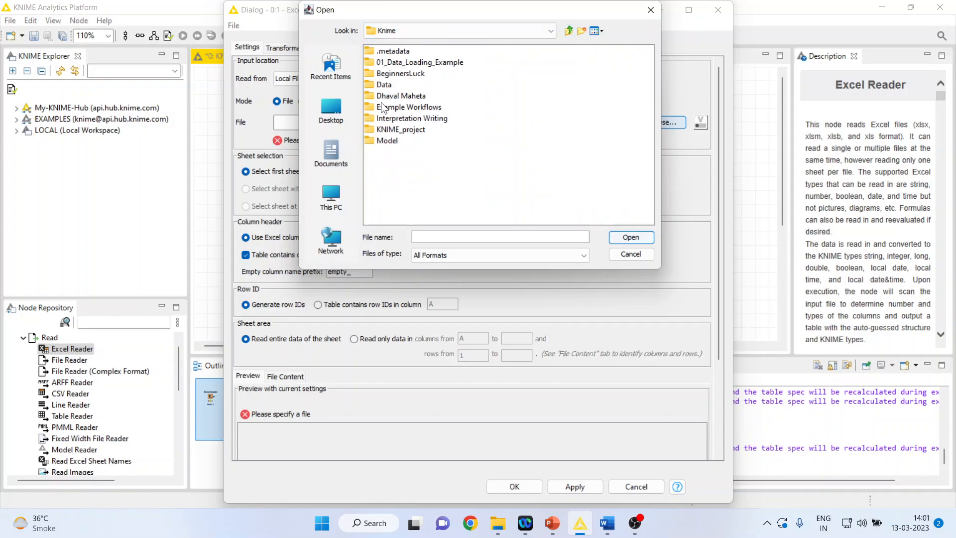
double_click(385, 84)
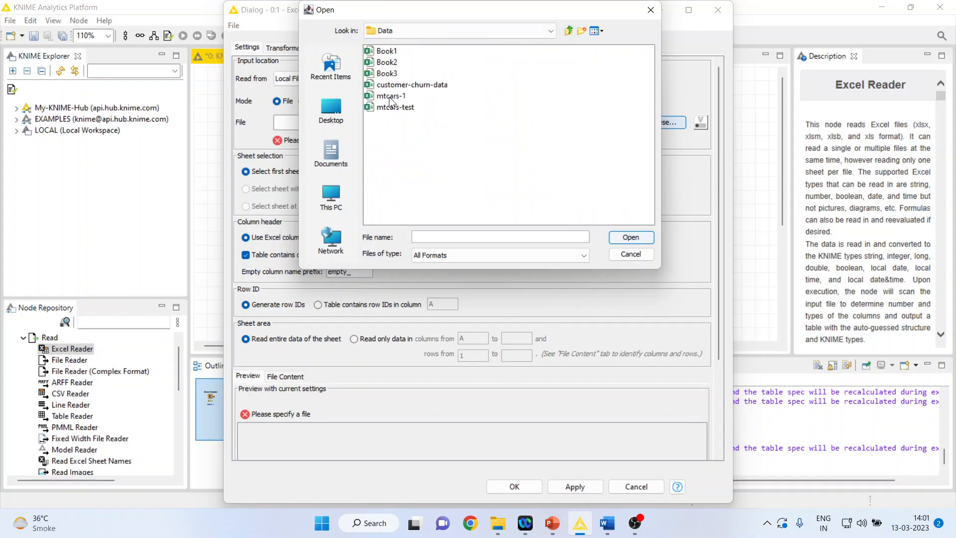
click(390, 96)
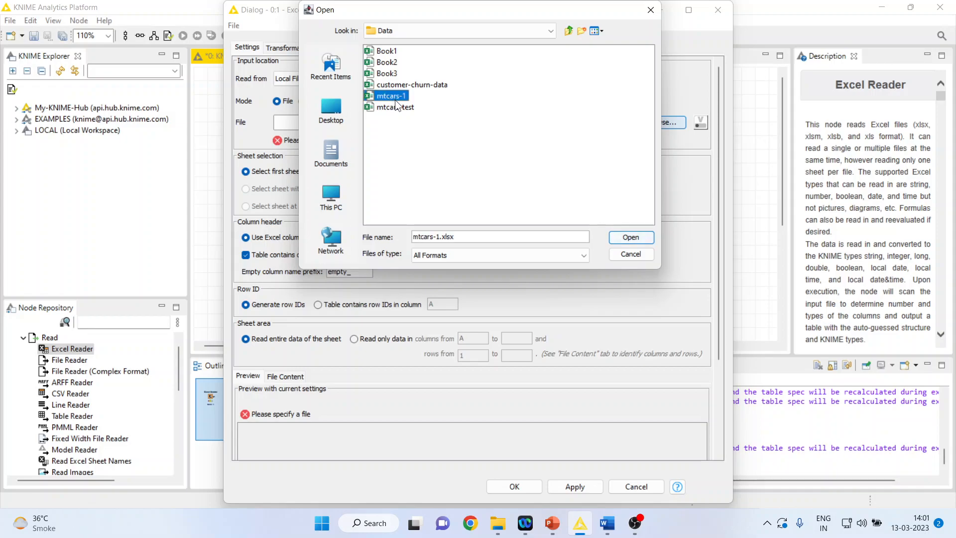
click(630, 238)
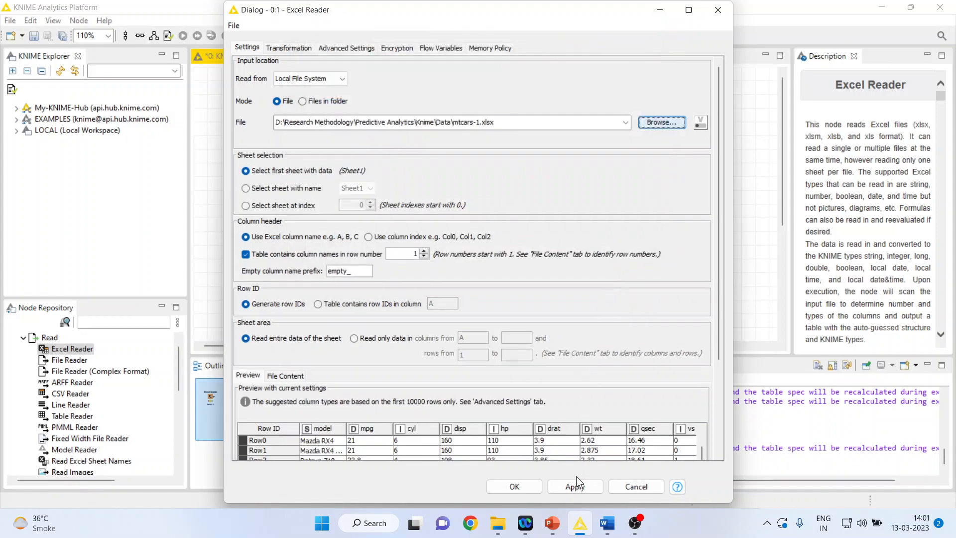
click(514, 487)
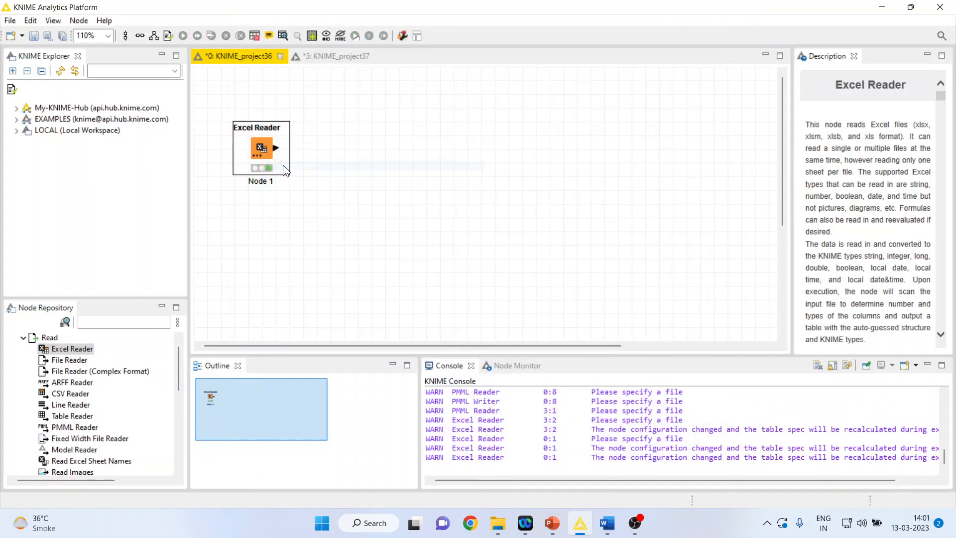
- Execute the Excel Reader and view its 32-row car table with mpg, cyl and hp, then close it
double_click(260, 149)
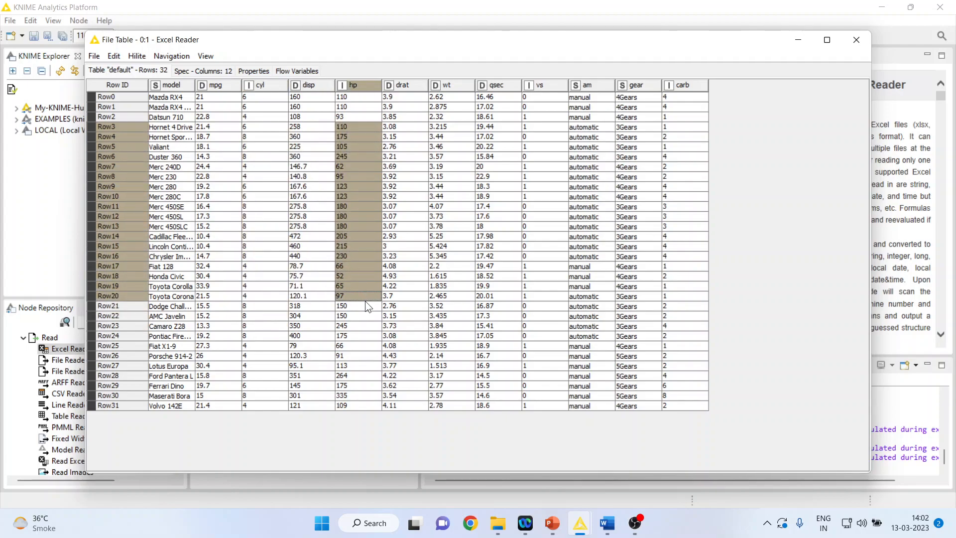
click(402, 84)
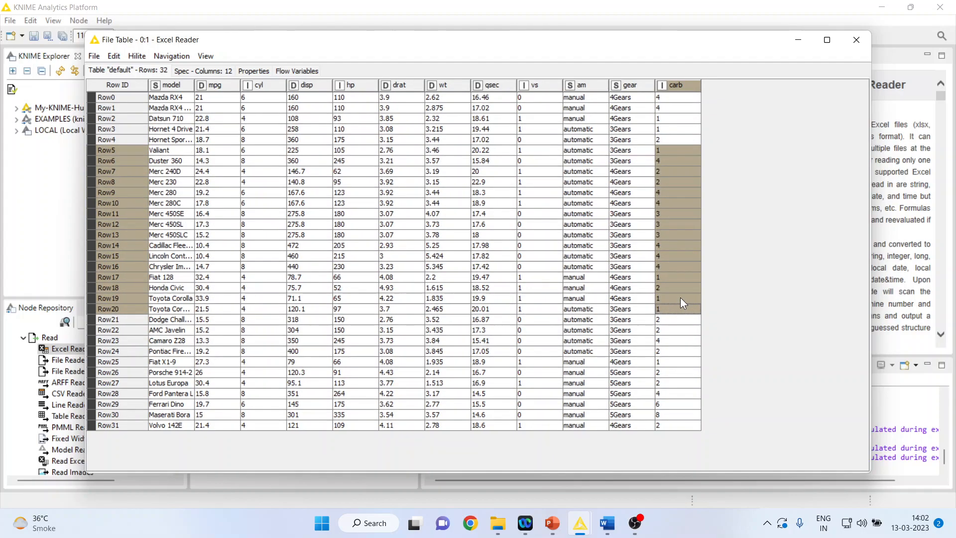
mouse_move(427, 211)
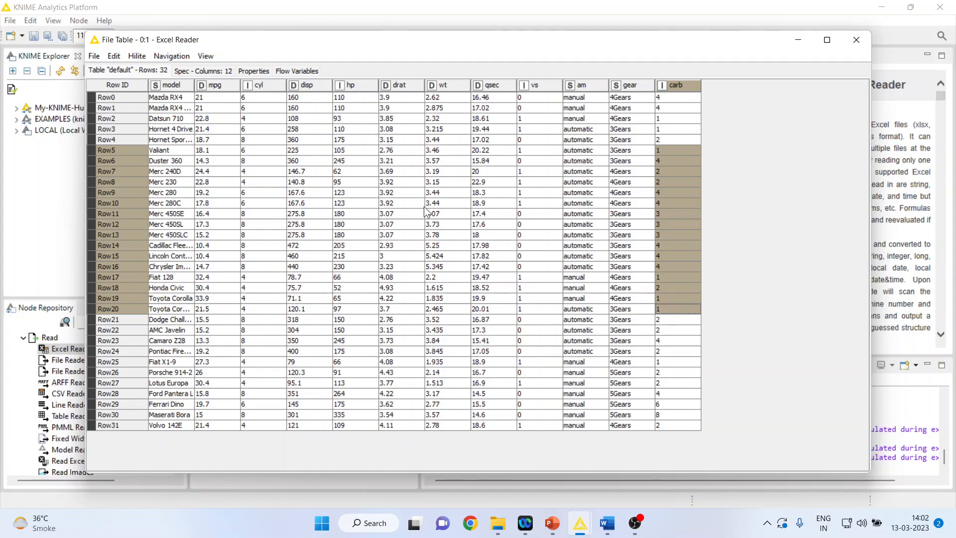
mouse_move(220, 133)
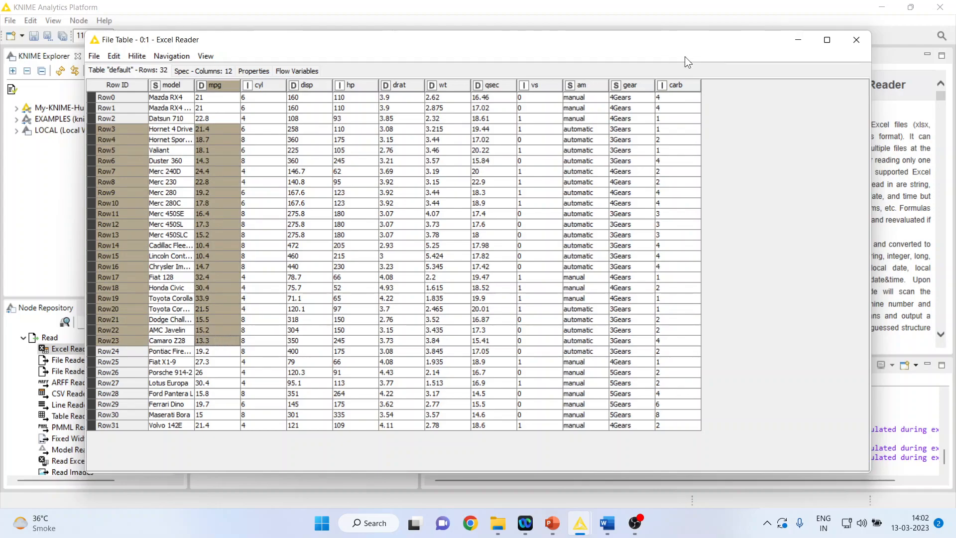
click(857, 39)
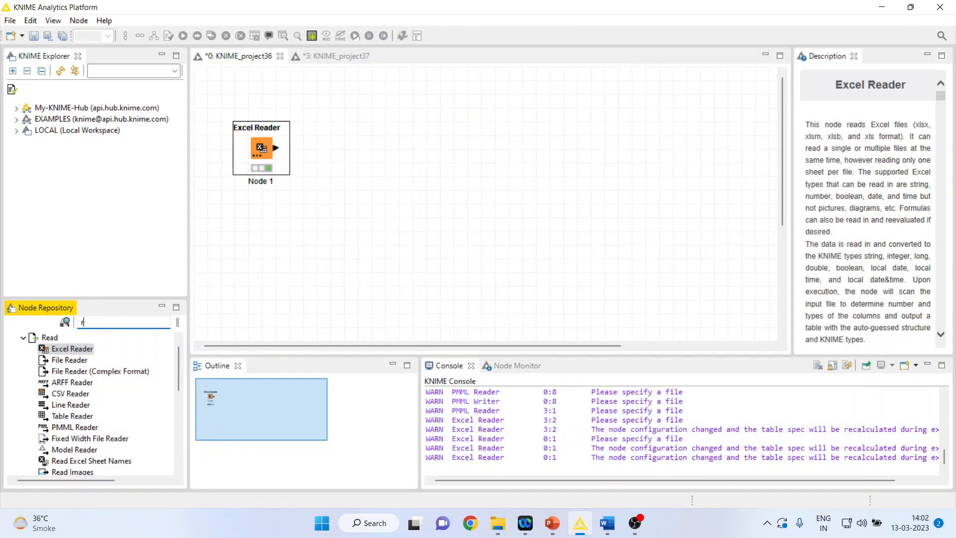
- Add a Linear Regression Learner after the Excel Reader and bring up its settings
text(regression lea)
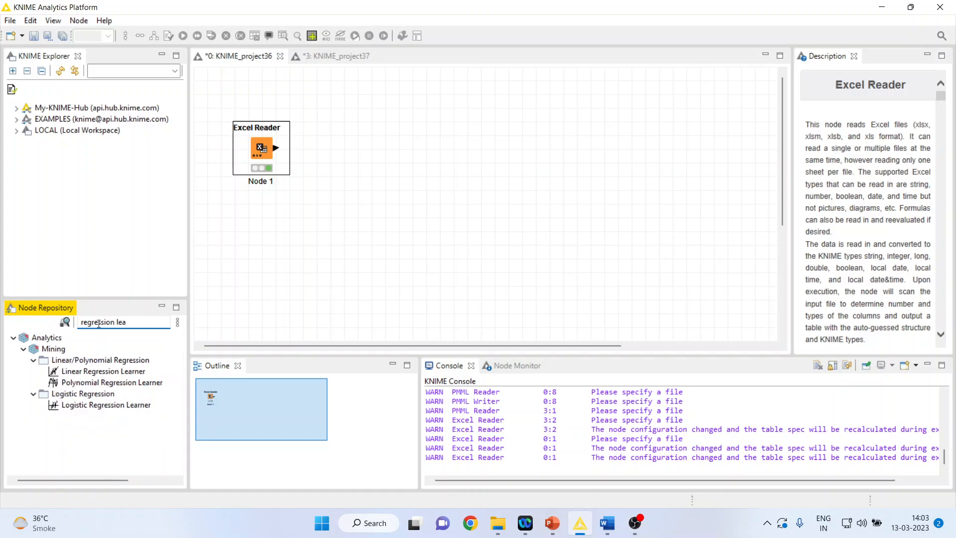
drag(102, 371, 330, 148)
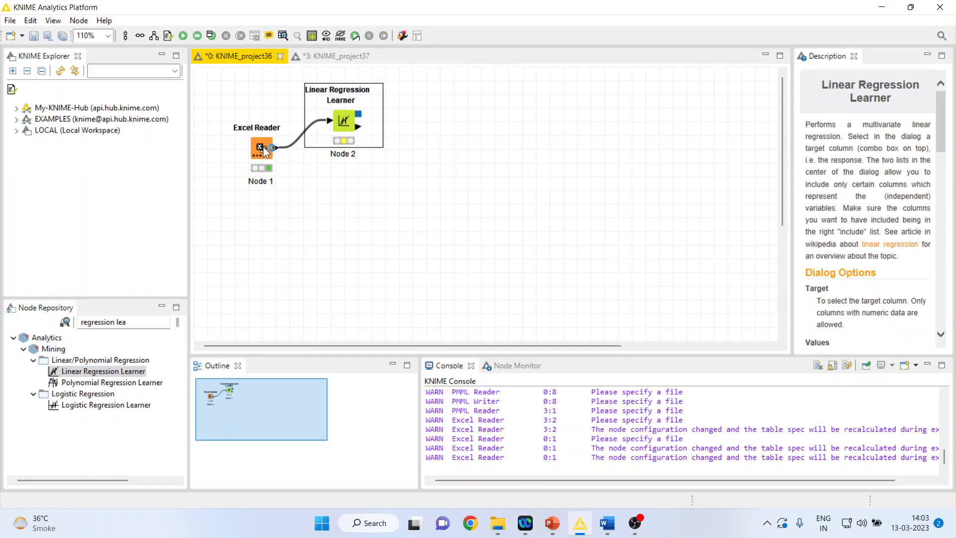
drag(260, 147, 233, 175)
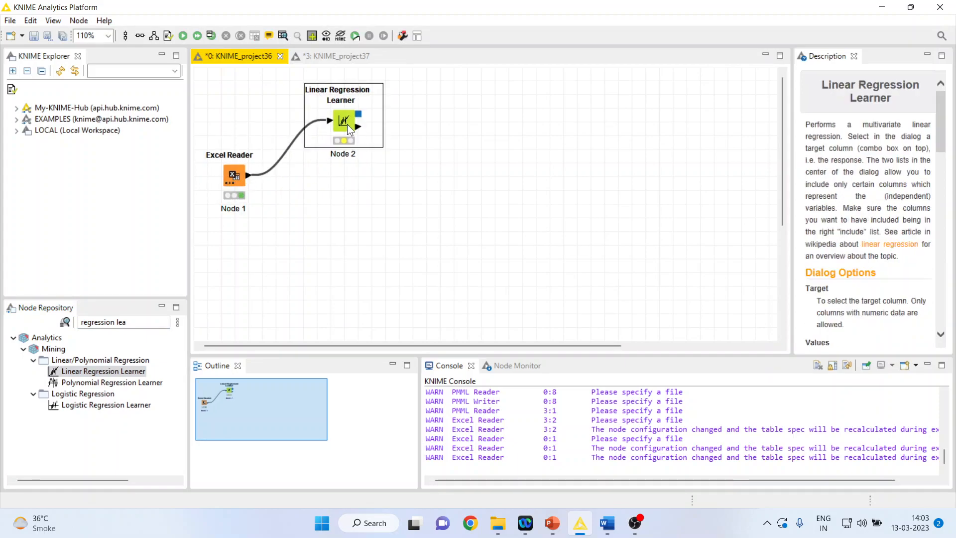
right_click(344, 122)
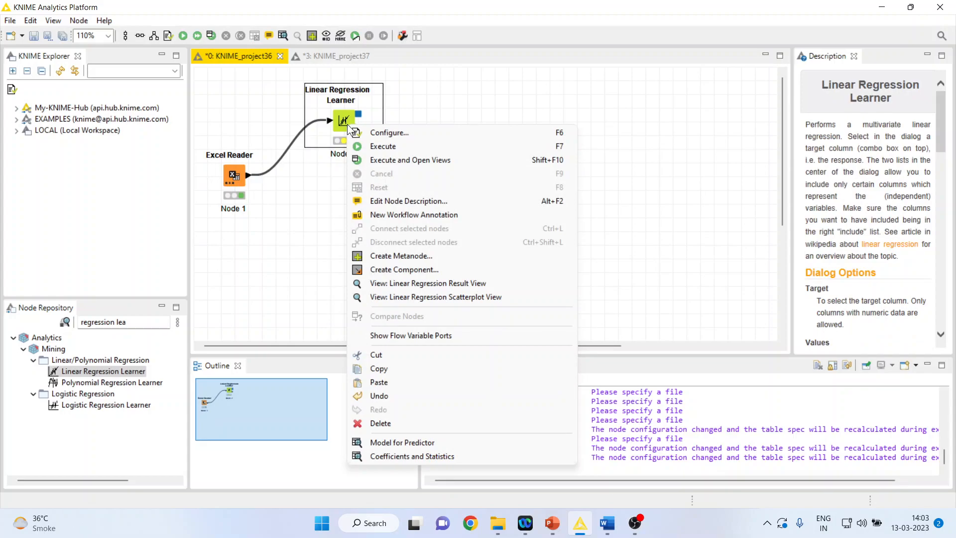
click(389, 133)
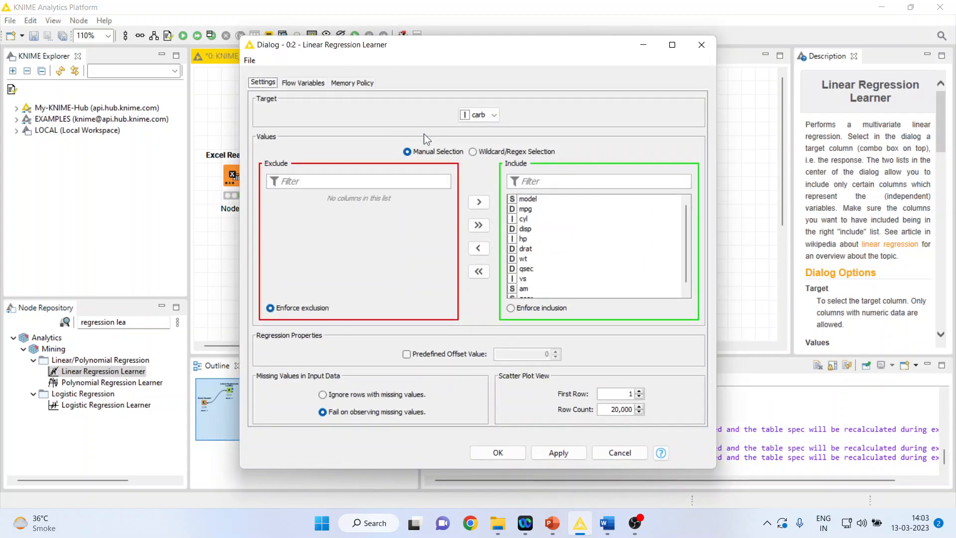
- Set target mpg with only hp and wt included as predictors and confirm
click(495, 115)
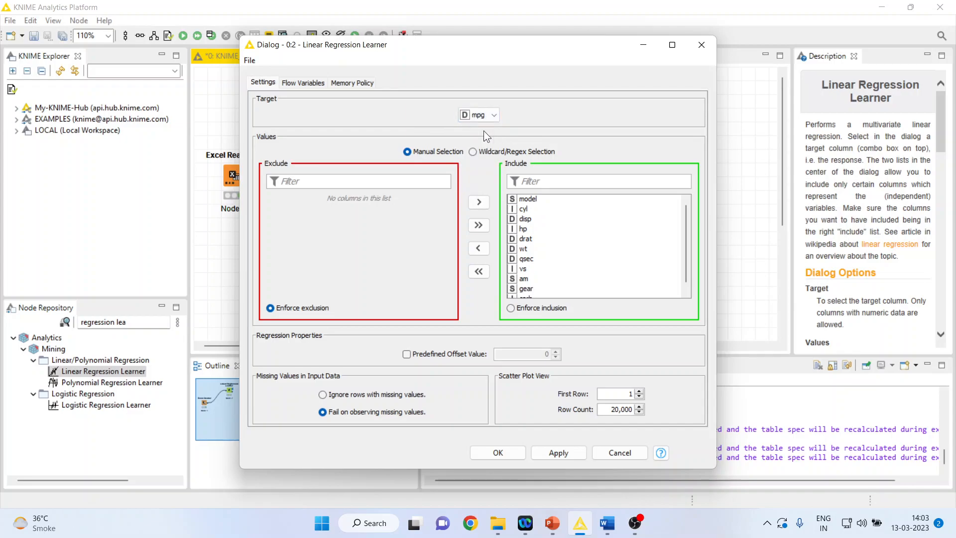
click(479, 271)
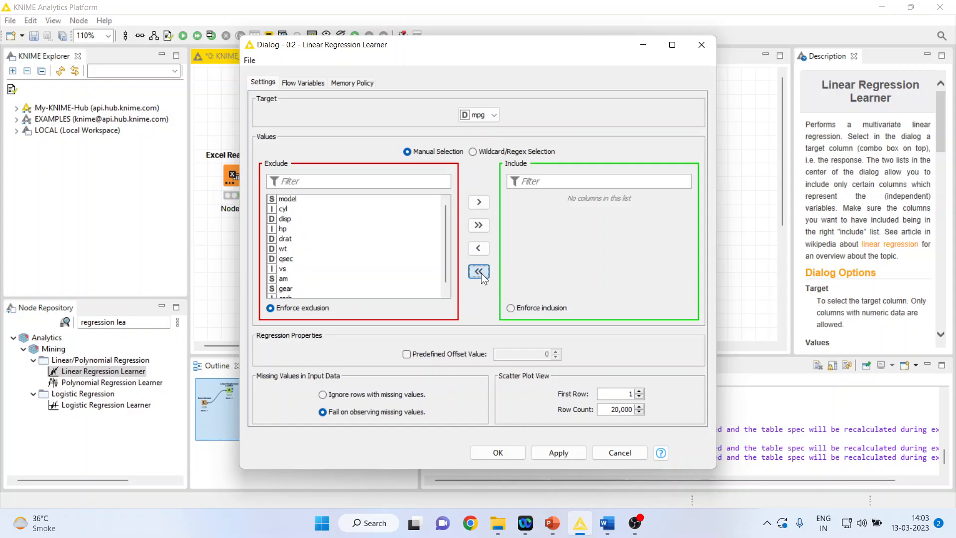
mouse_move(286, 235)
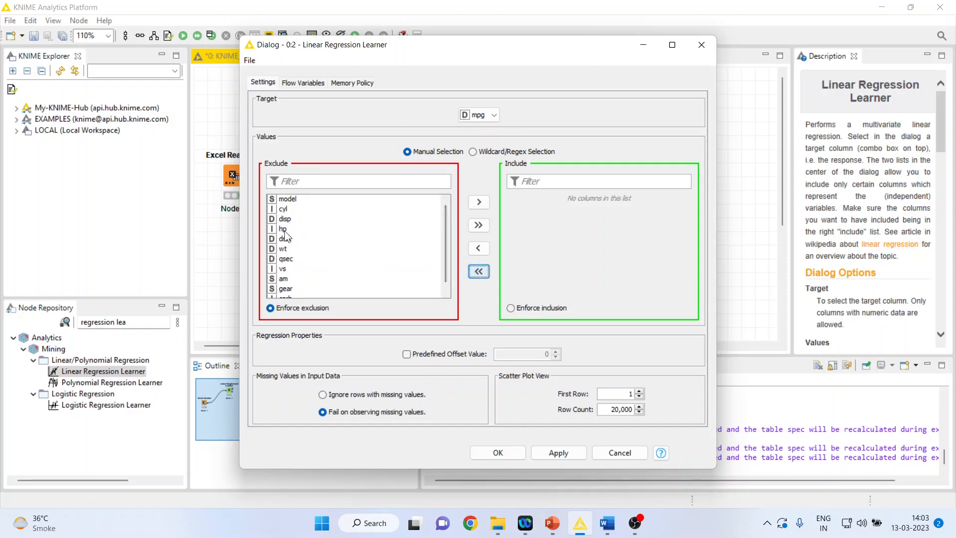
click(479, 203)
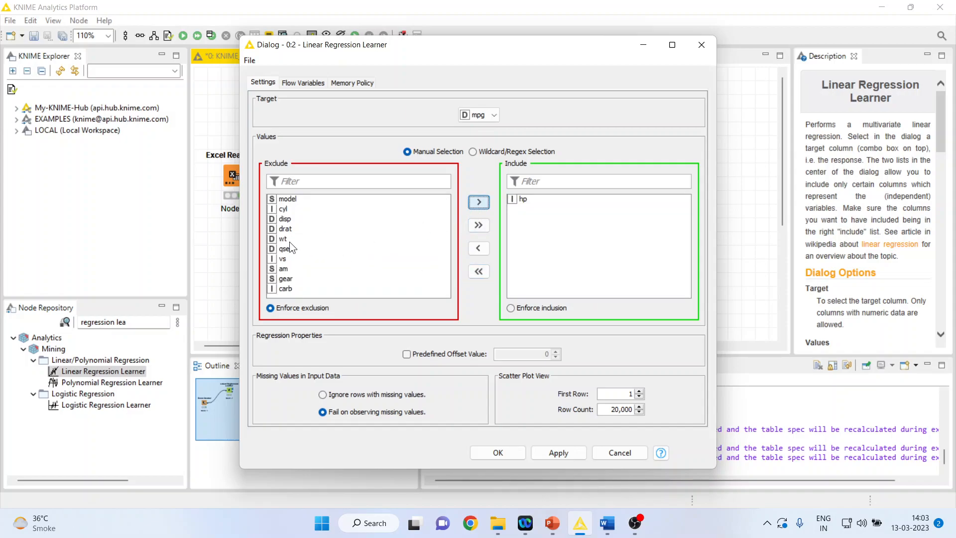
click(479, 203)
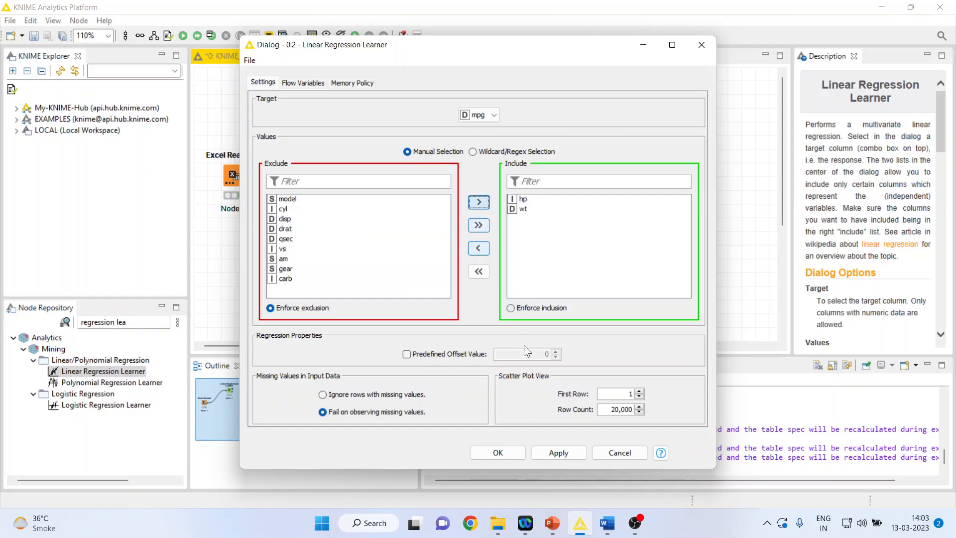
right_click(344, 120)
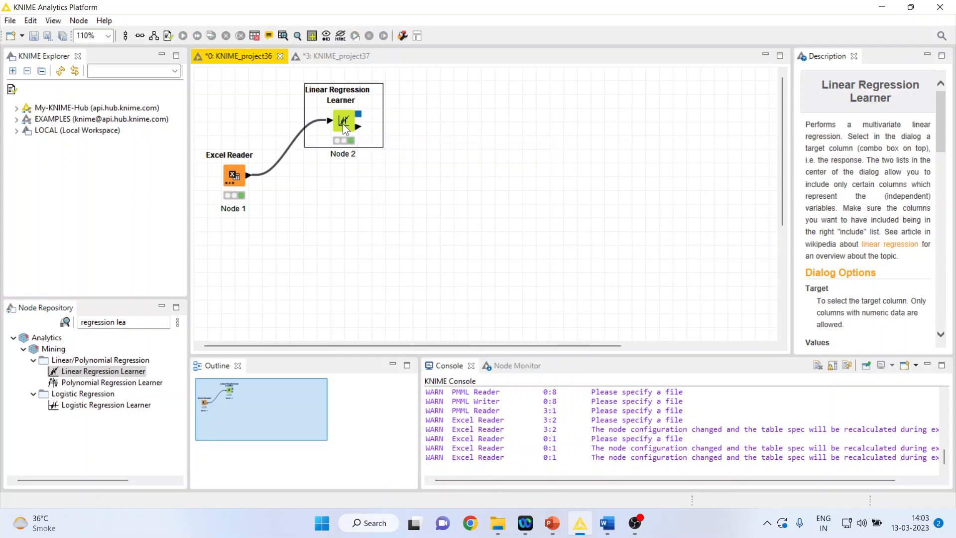
- Execute the Linear Regression Learner and review its coefficients for hp, wt and intercept, then close the view
double_click(343, 121)
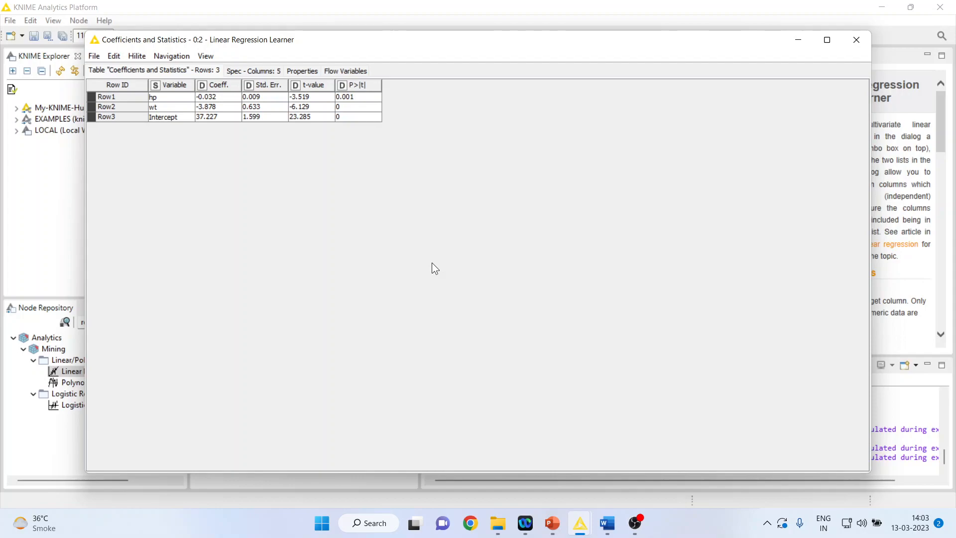
mouse_move(391, 197)
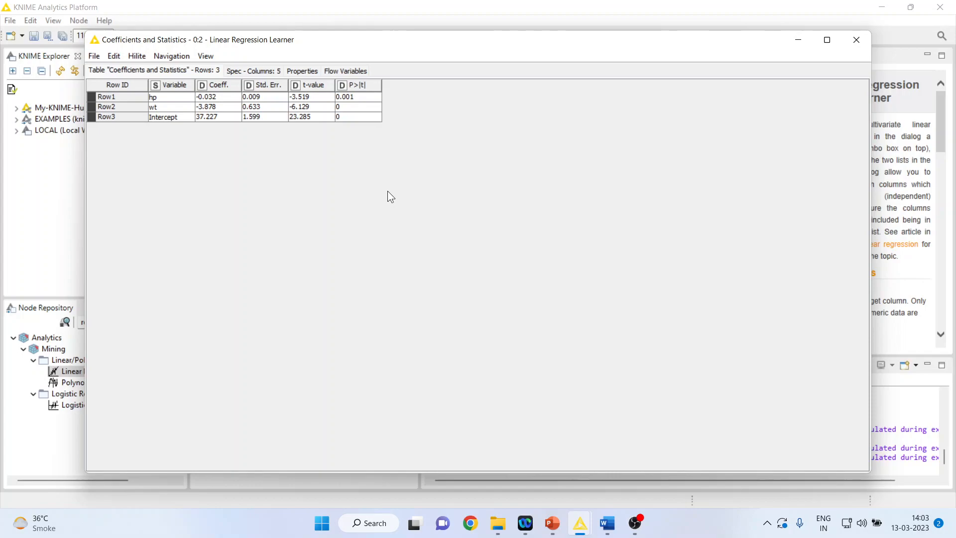
mouse_move(361, 102)
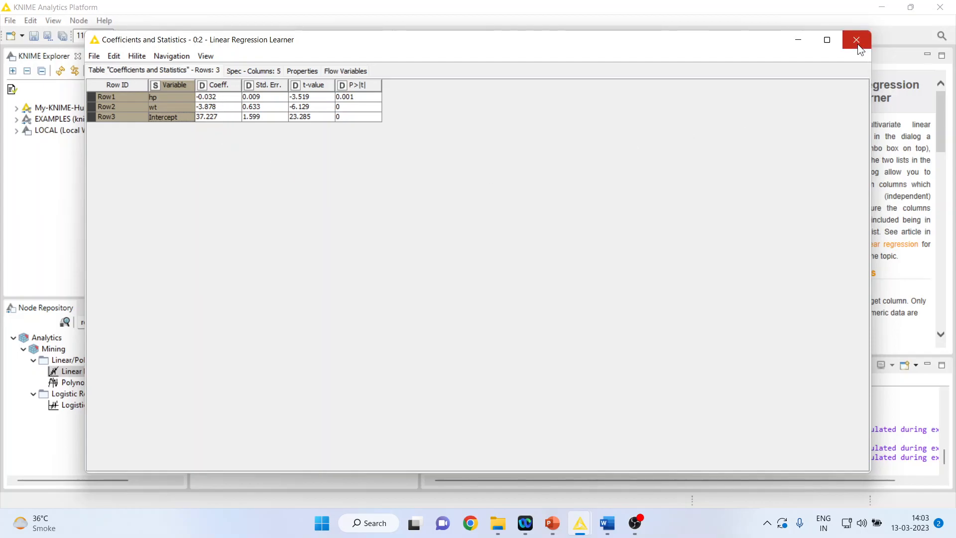
click(857, 40)
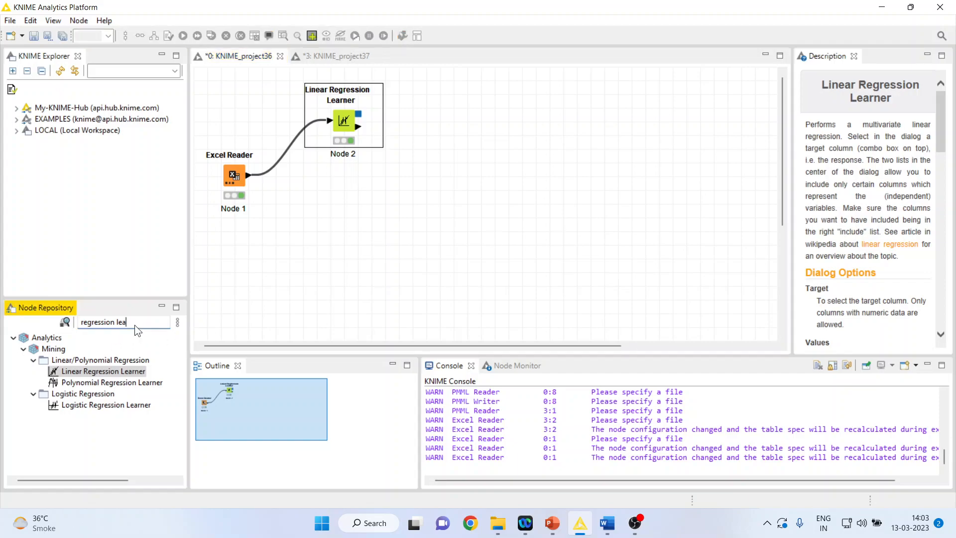
- Add a PMML Writer saving the model as regression1.pmml on drive D: and execute it
key(Backspace)
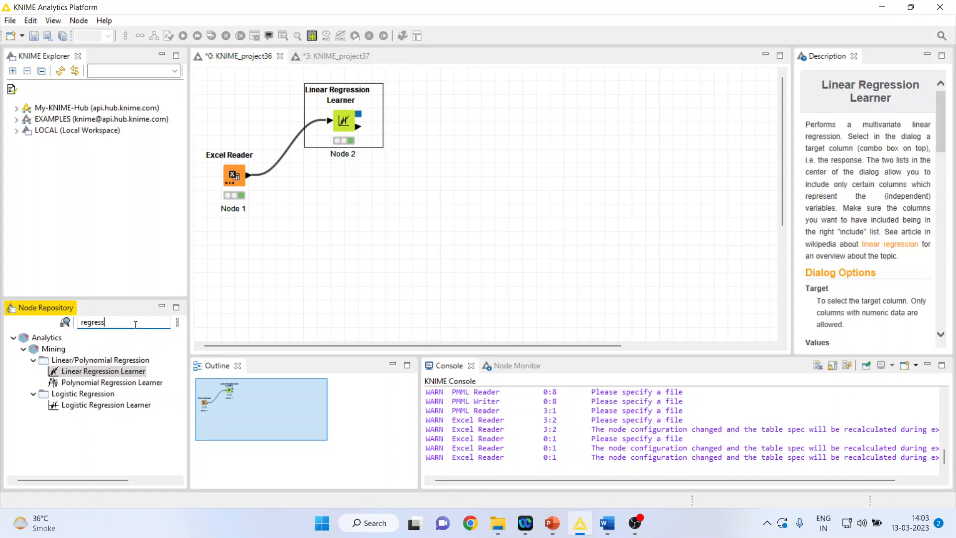
text(pmml)
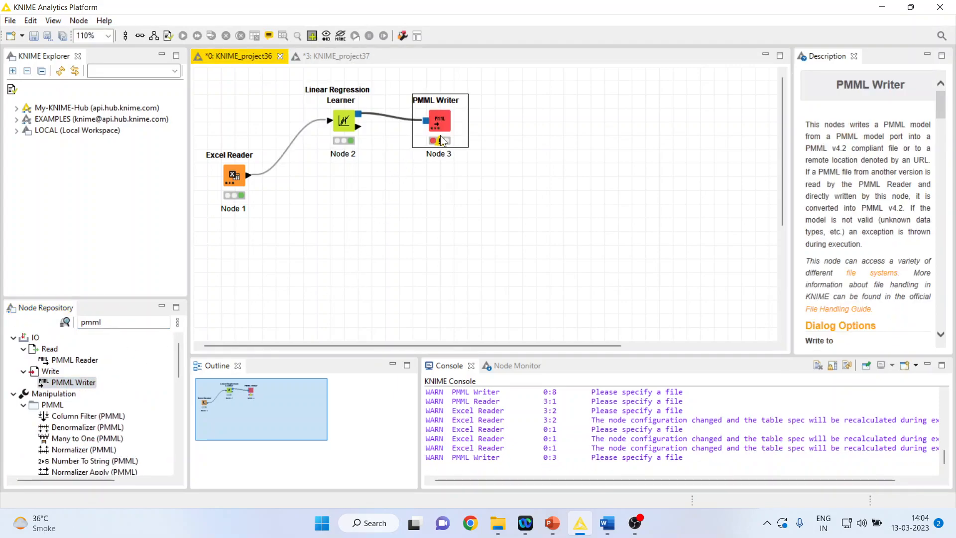
double_click(438, 121)
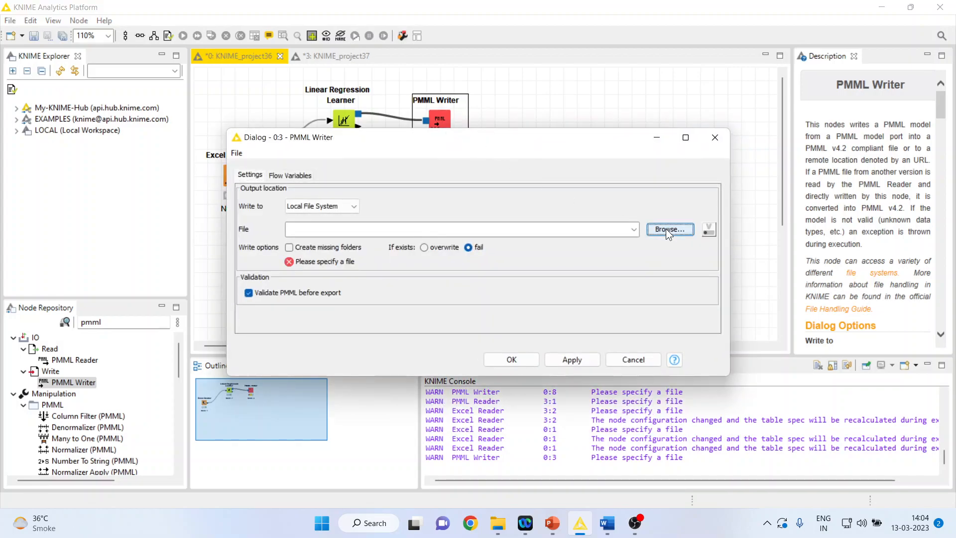
click(670, 229)
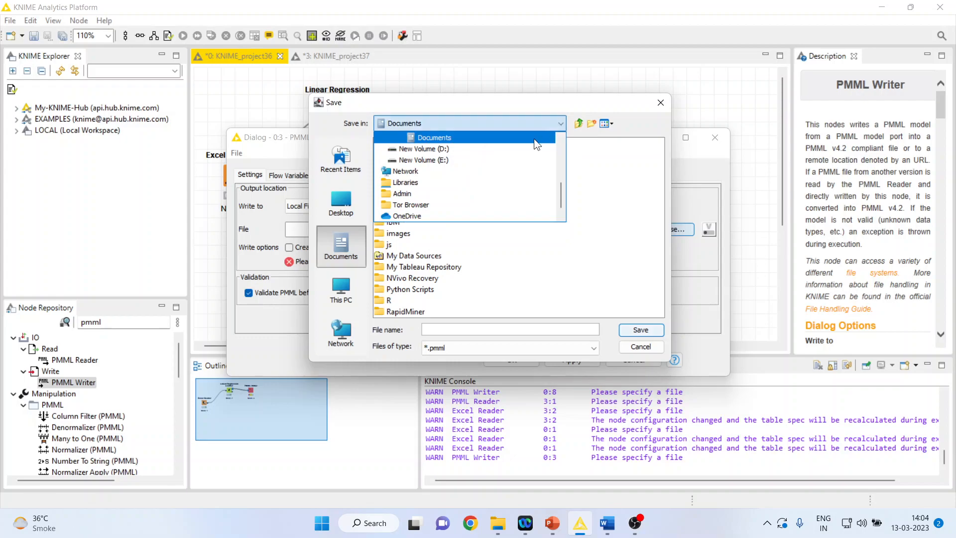
click(419, 148)
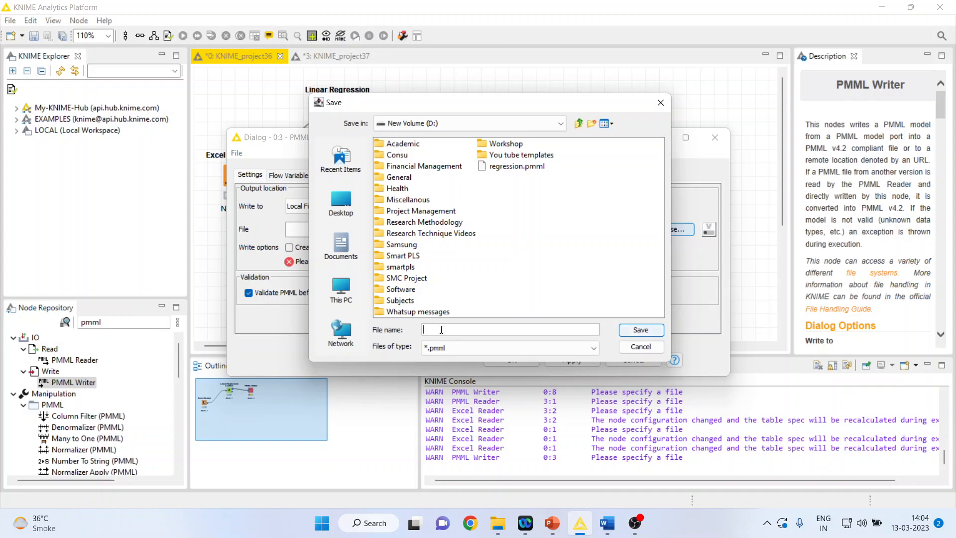
text(regression1)
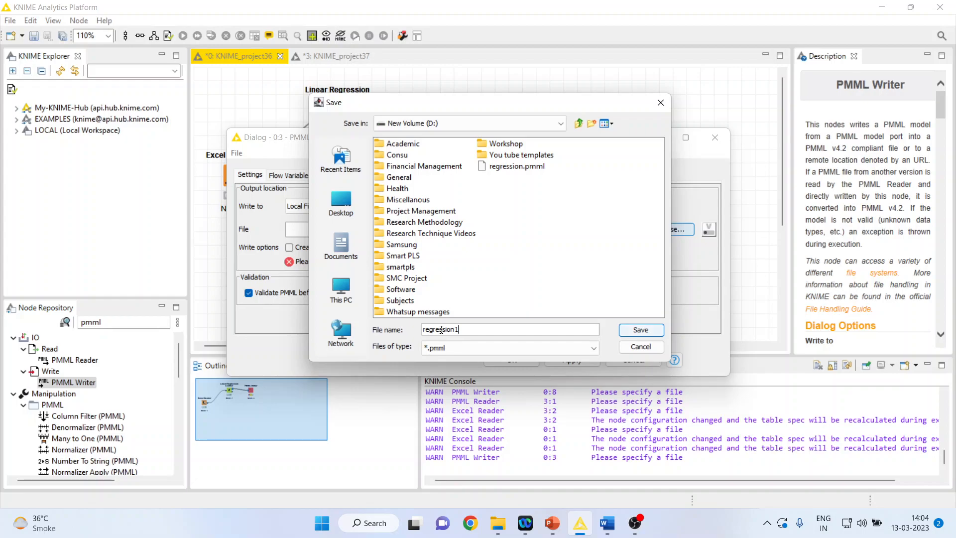
click(641, 329)
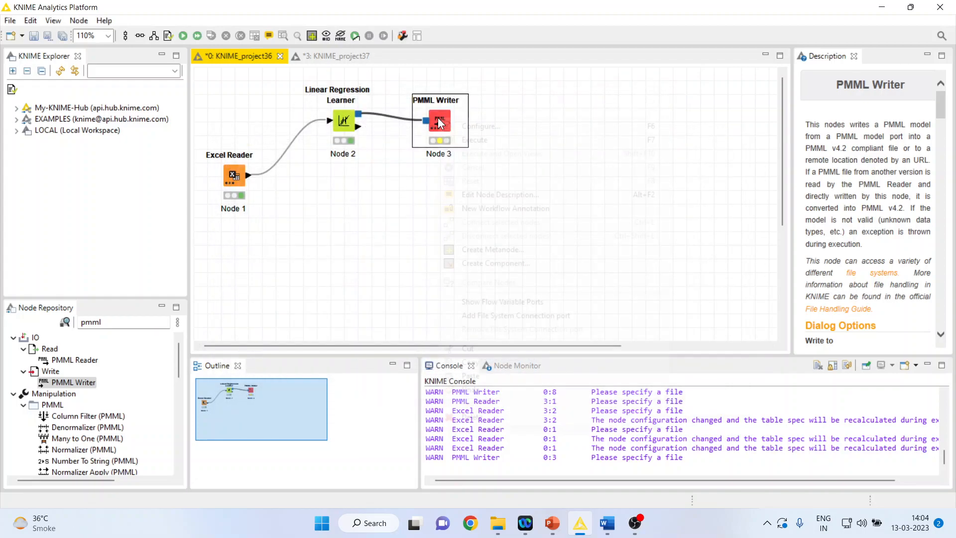
click(479, 142)
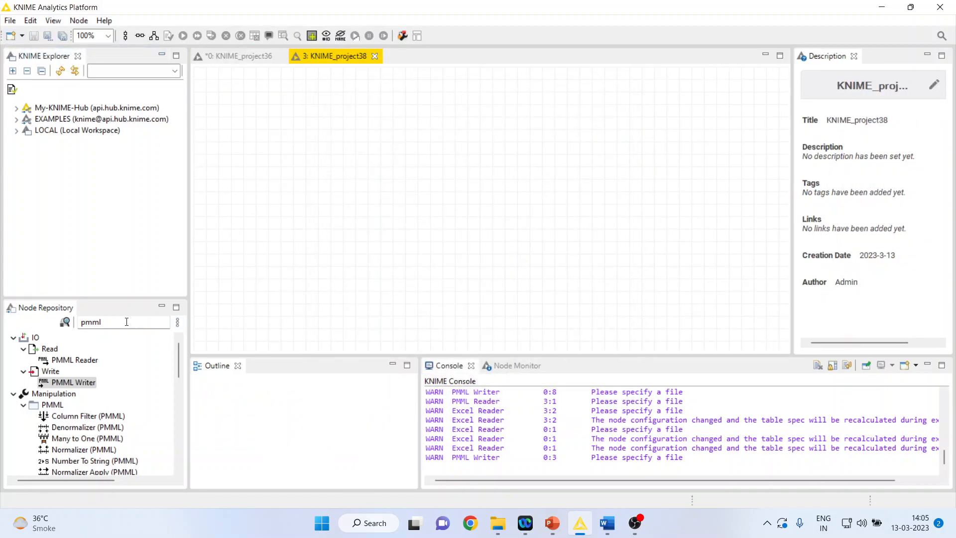
- Drop a PMML Reader and an Excel Reader from the Node Repository onto the new canvas
click(70, 382)
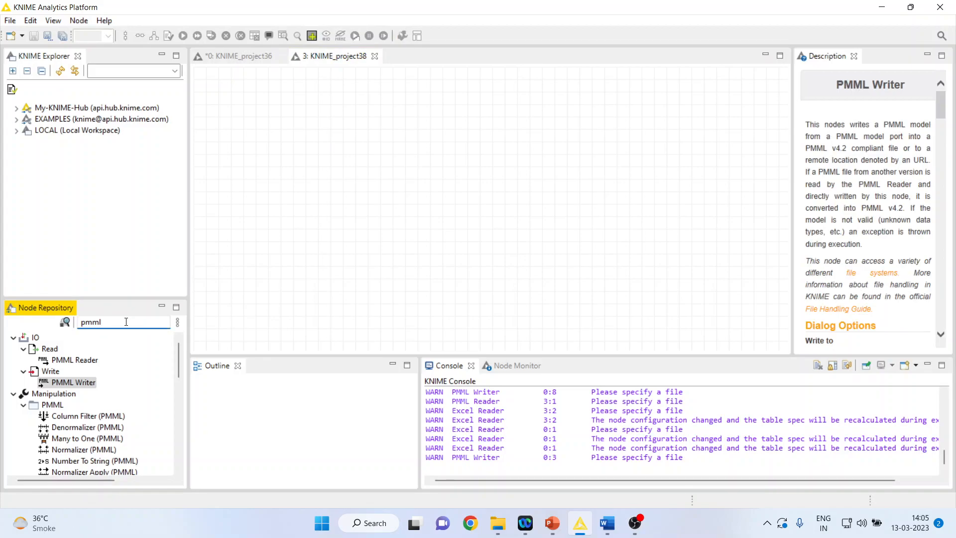
drag(77, 359, 492, 203)
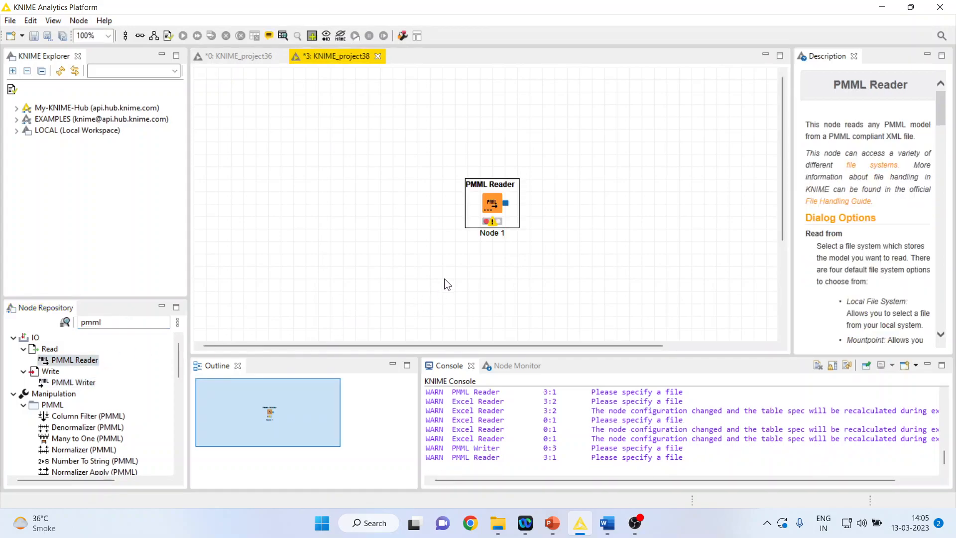
drag(491, 204, 393, 115)
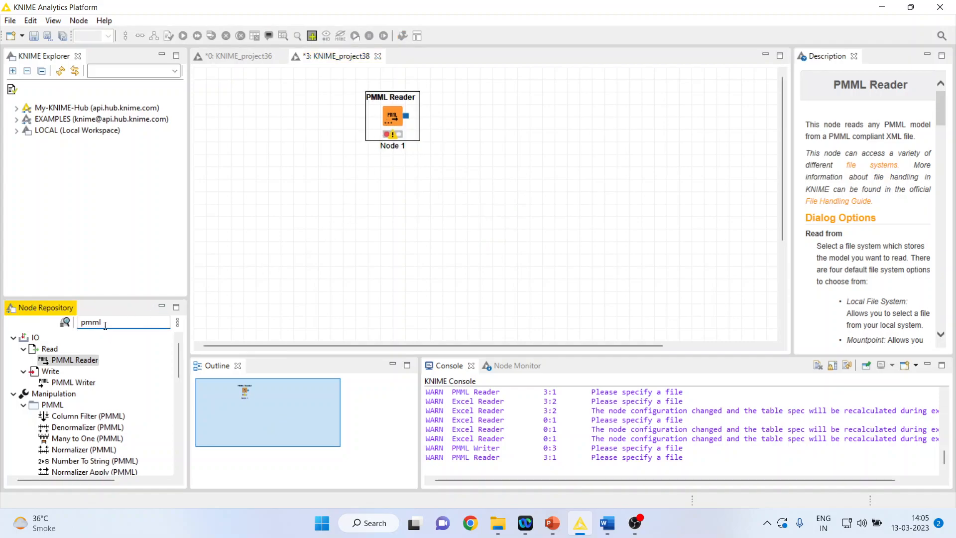
text(excl)
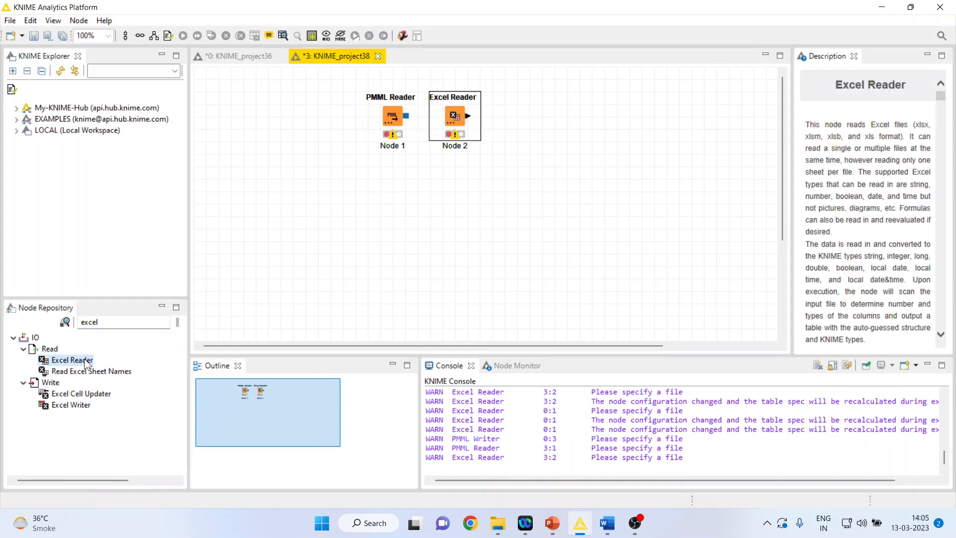
drag(72, 360, 267, 216)
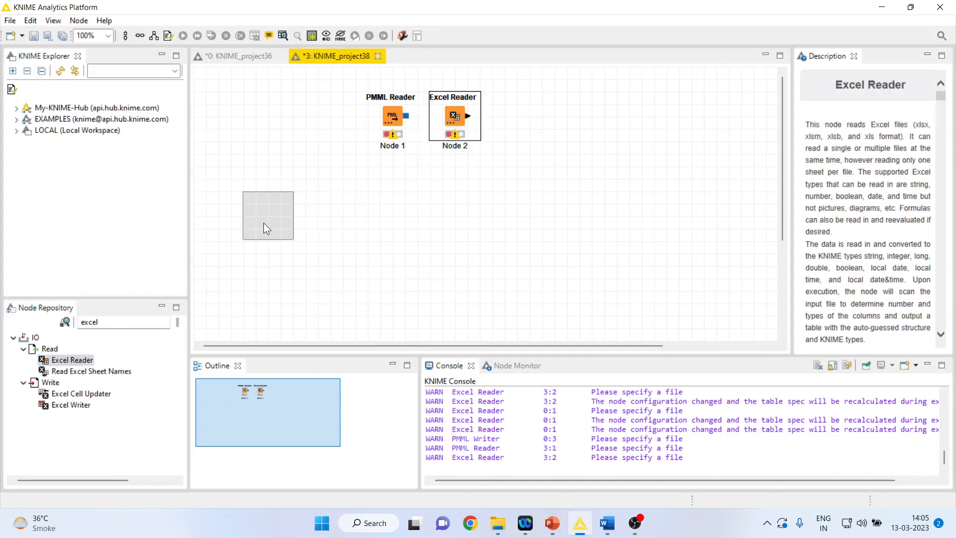
- Browse from the Excel Reader settings through drive D: toward the Data folder
double_click(454, 116)
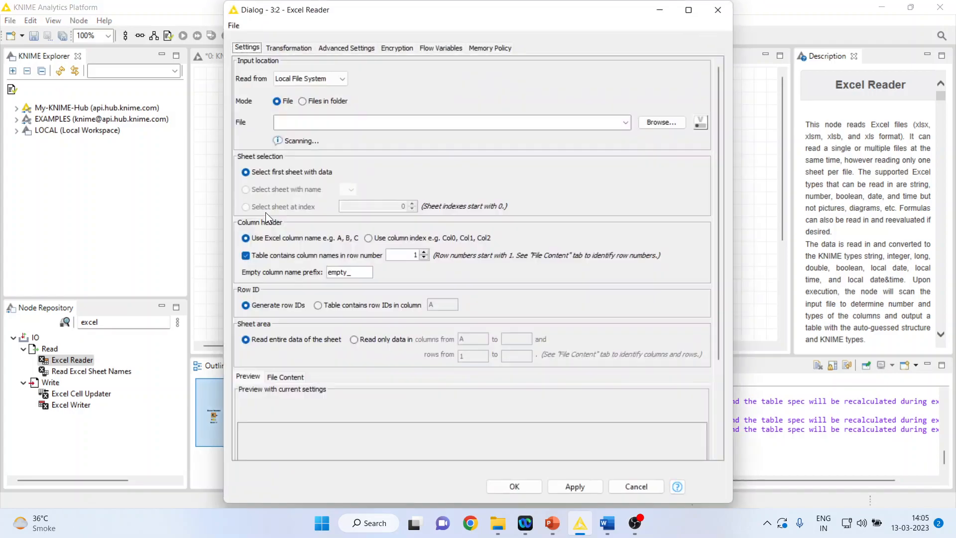
click(661, 122)
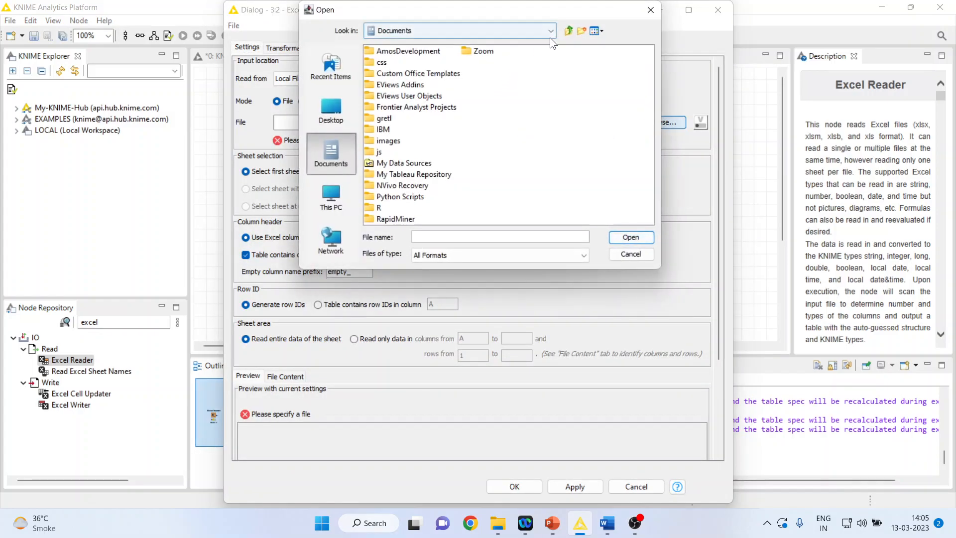
click(548, 31)
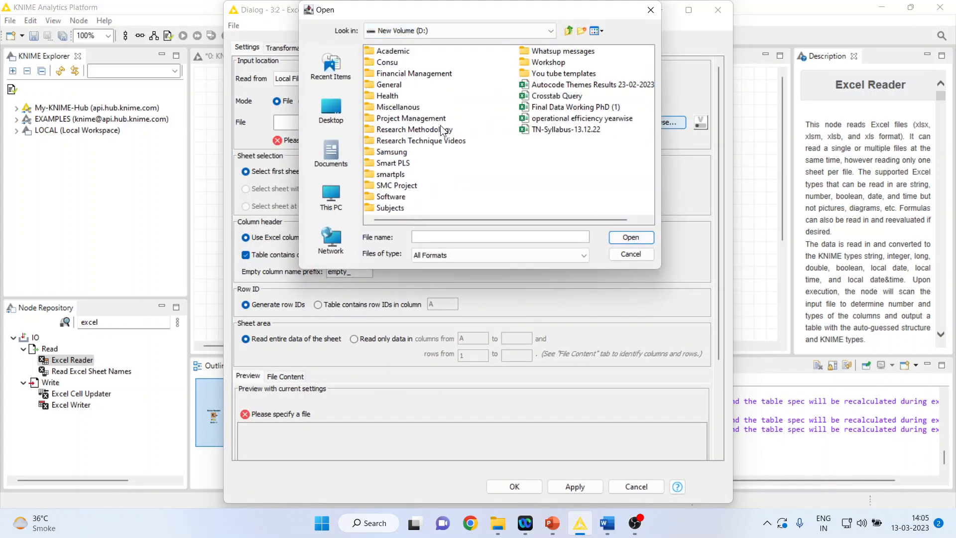
double_click(413, 129)
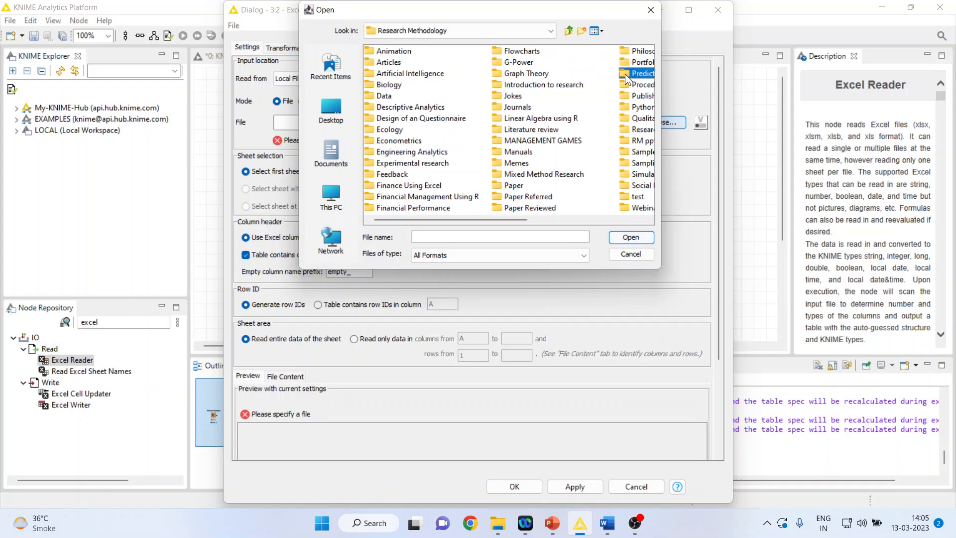
click(569, 31)
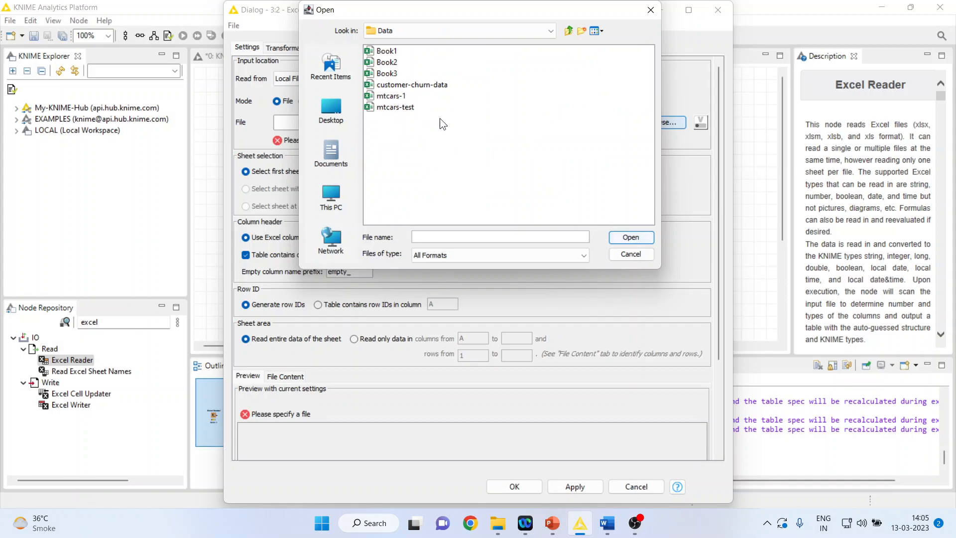
mouse_move(402, 103)
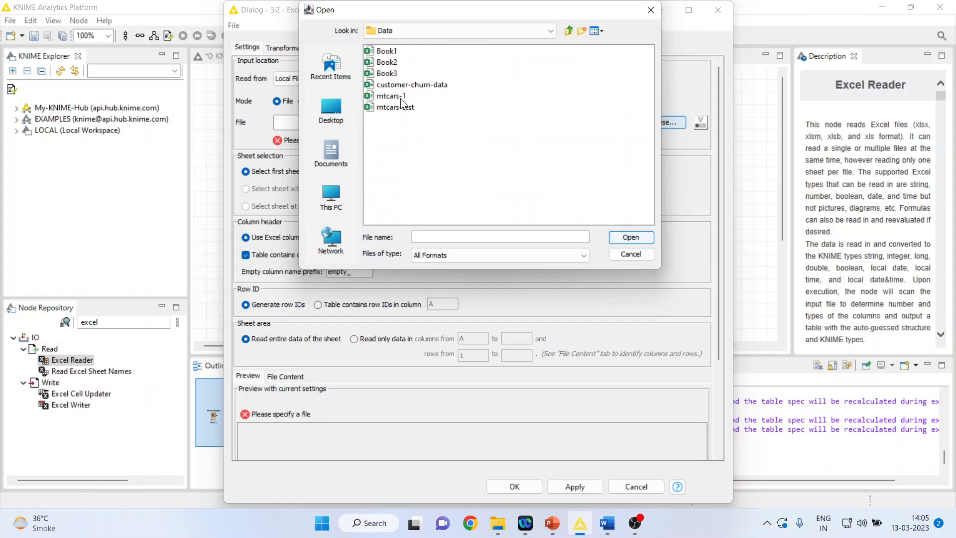
- Select mtcars-test.xlsx instead of mtcars-1 as the workbook to read and confirm
click(396, 107)
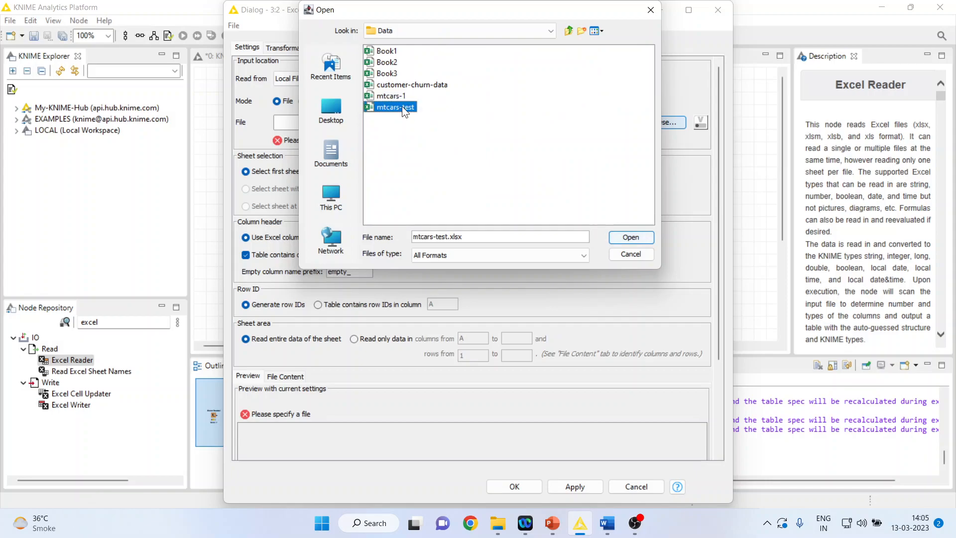
click(391, 95)
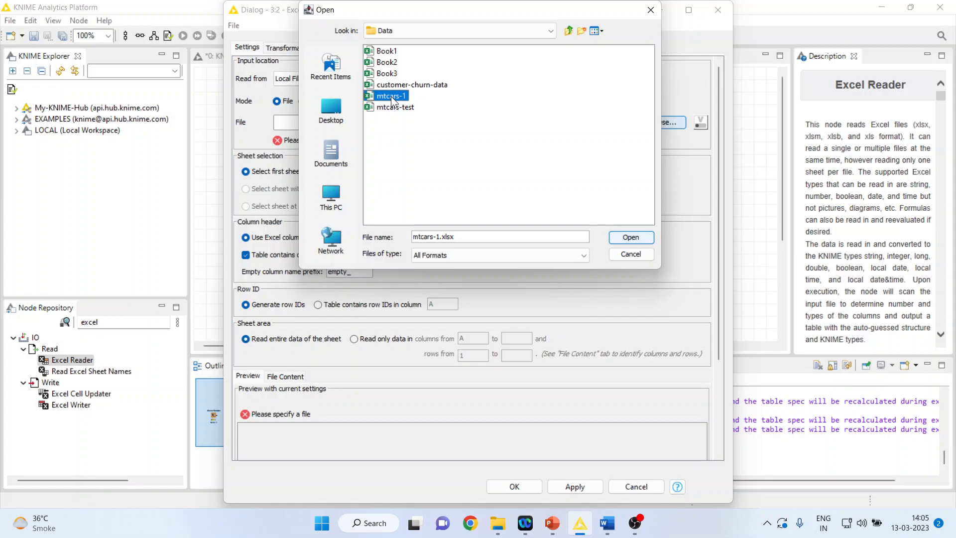
mouse_move(395, 113)
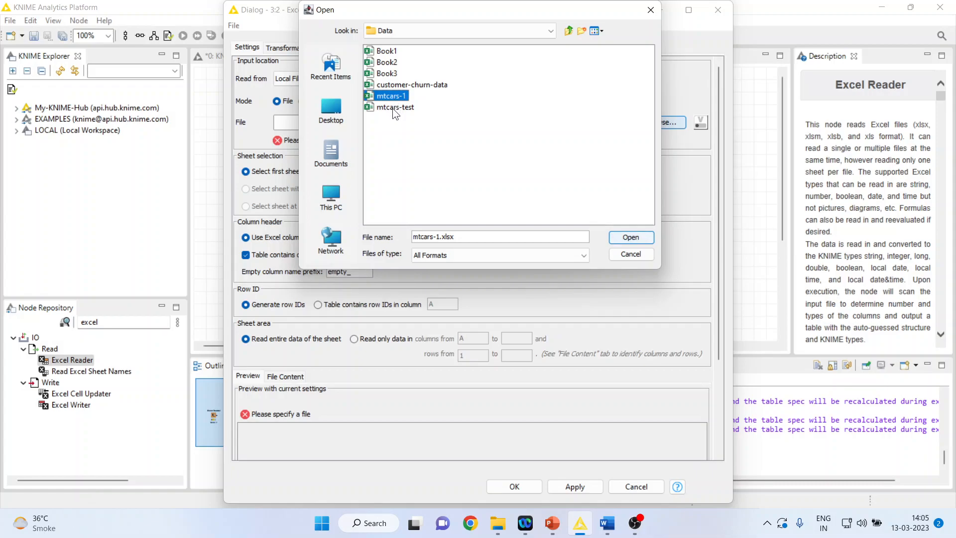
click(395, 106)
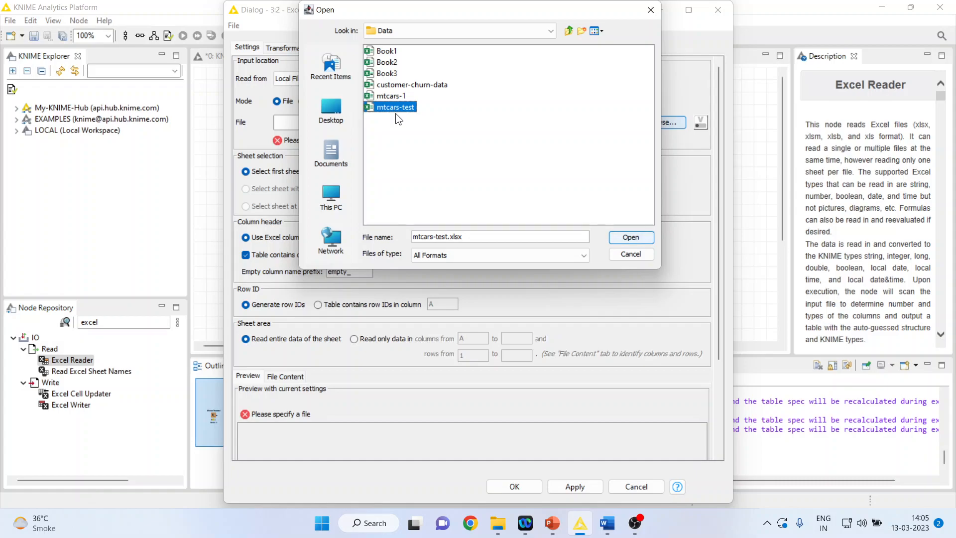
click(630, 237)
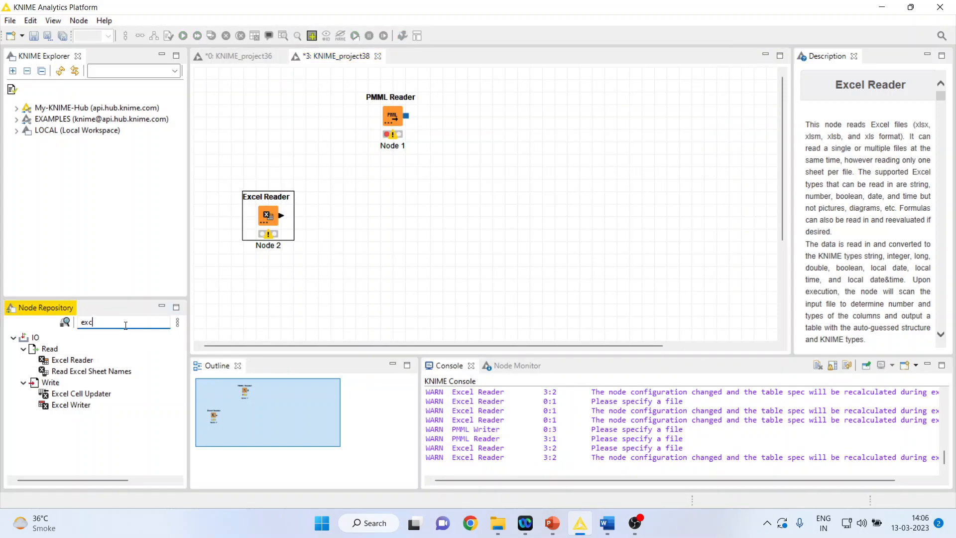
- Place a PMML Predictor after the Excel Reader and wire the PMML Reader's model into it
text(pmml pre)
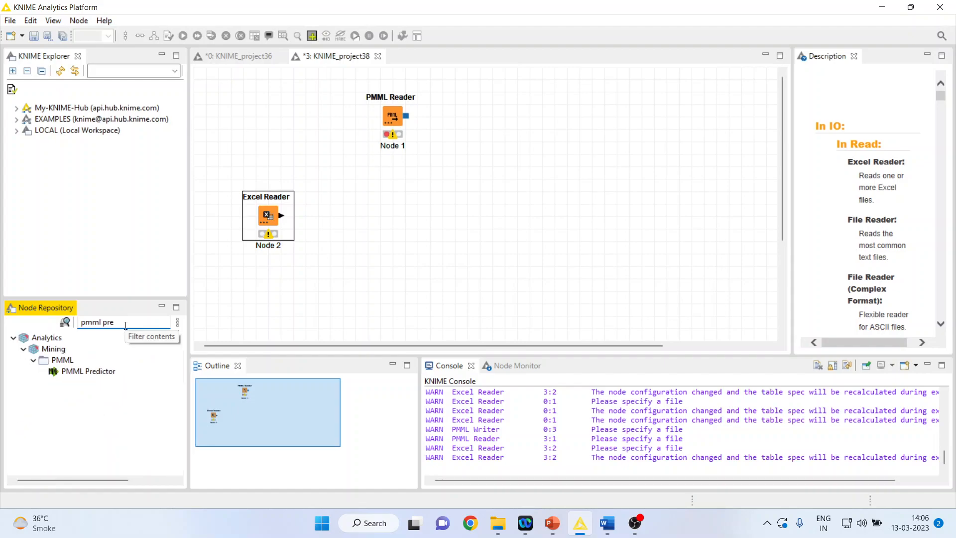
drag(89, 371, 330, 216)
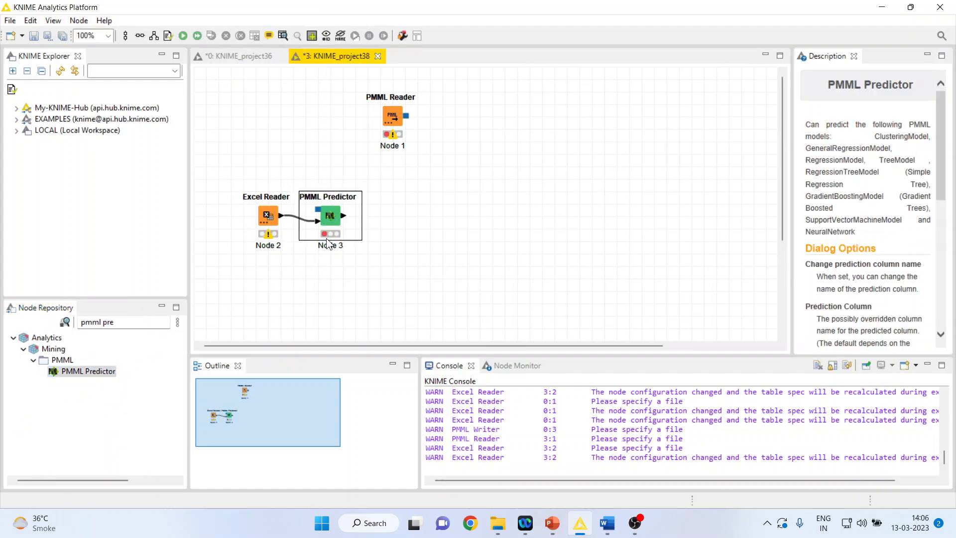
drag(330, 215, 517, 215)
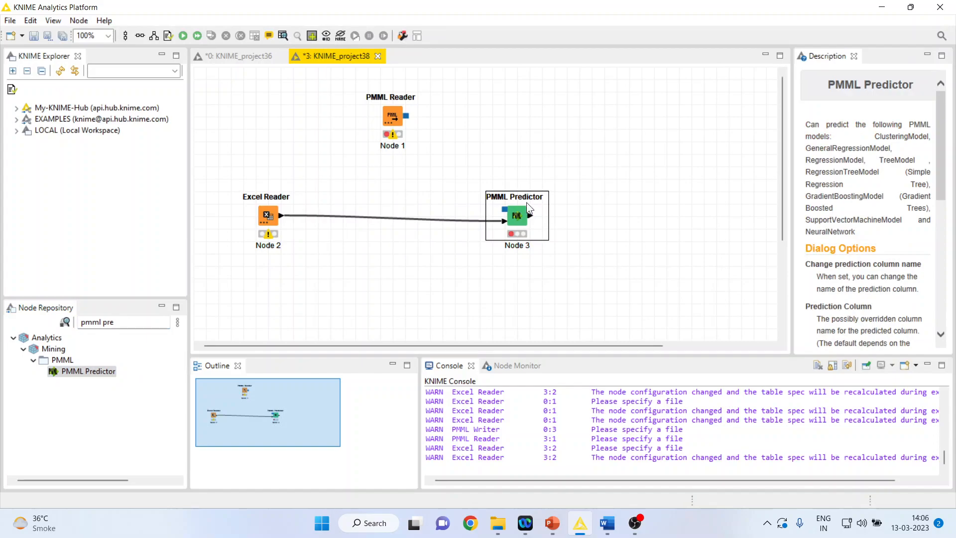
mouse_move(267, 237)
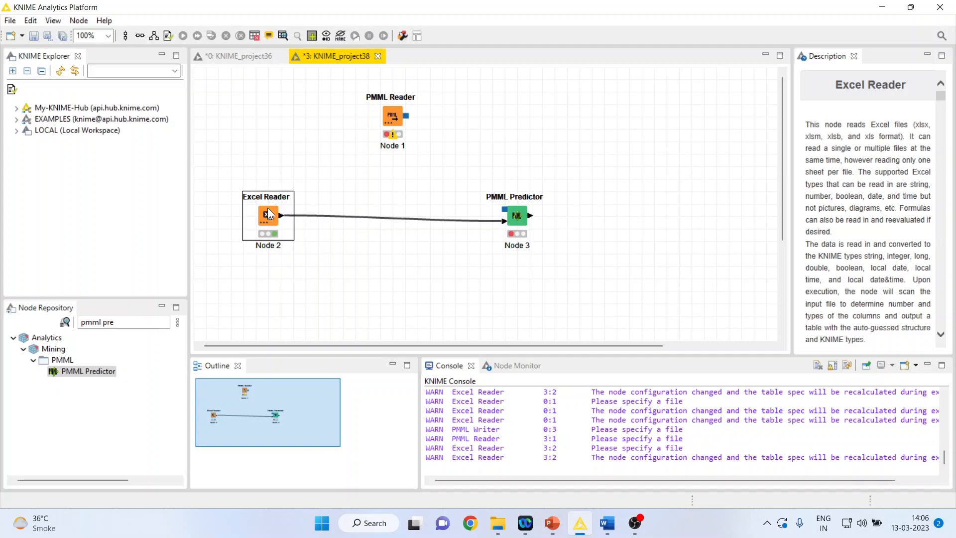
mouse_move(523, 237)
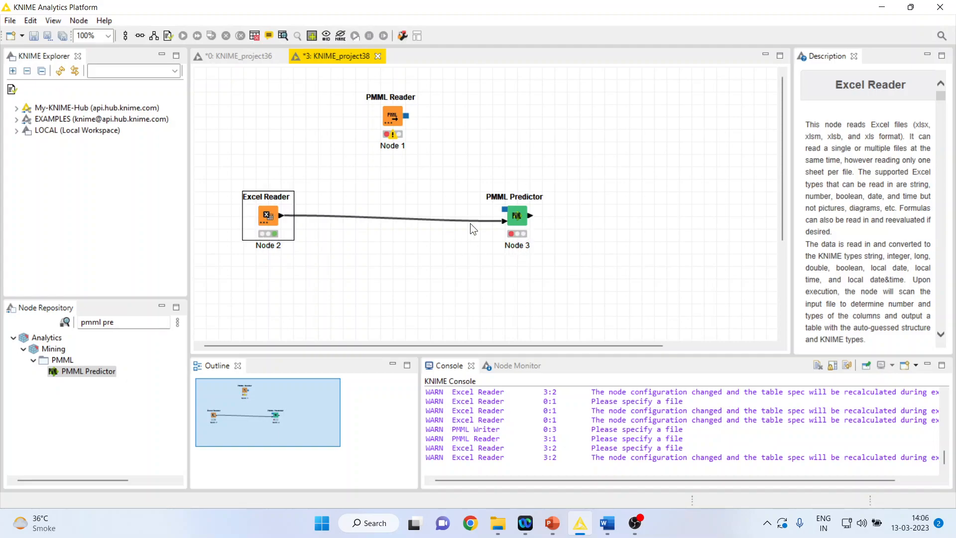
mouse_move(479, 230)
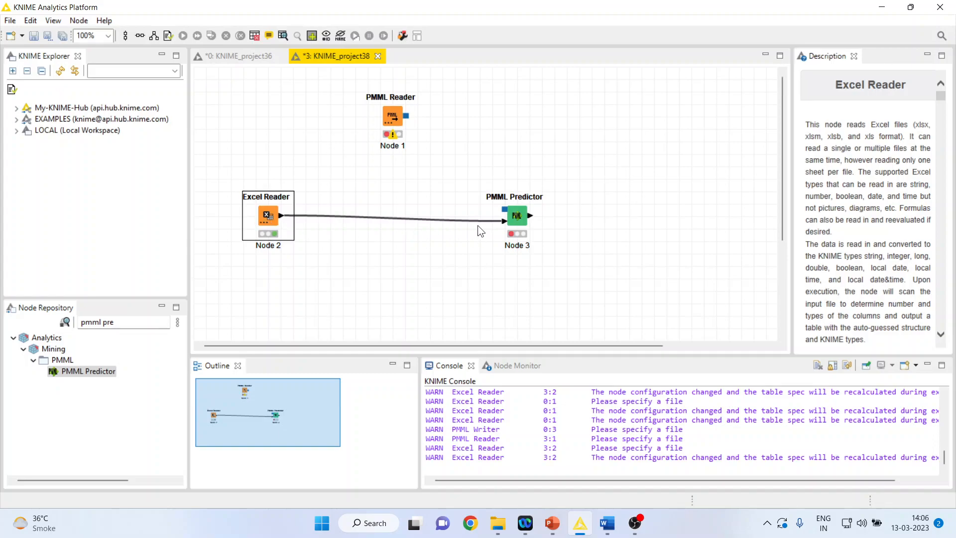
mouse_move(520, 234)
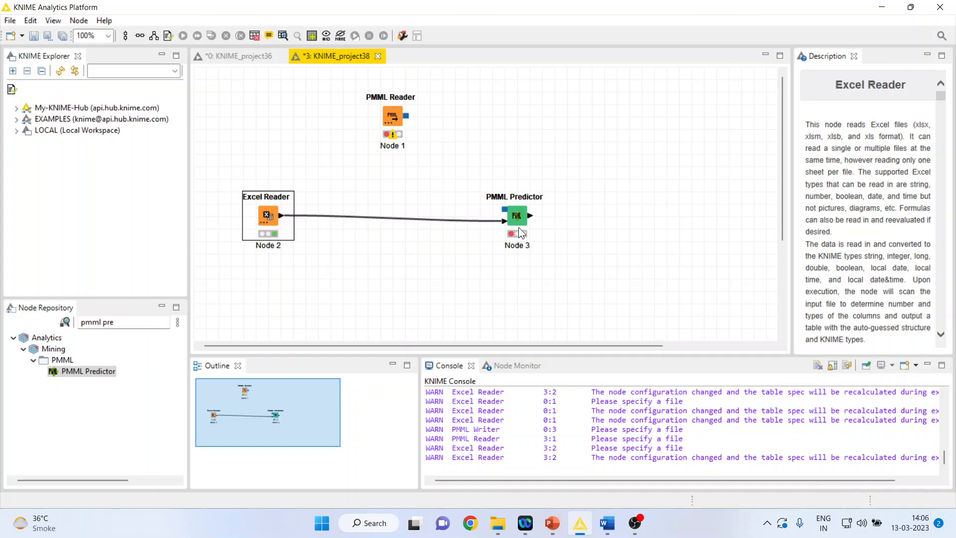
click(393, 115)
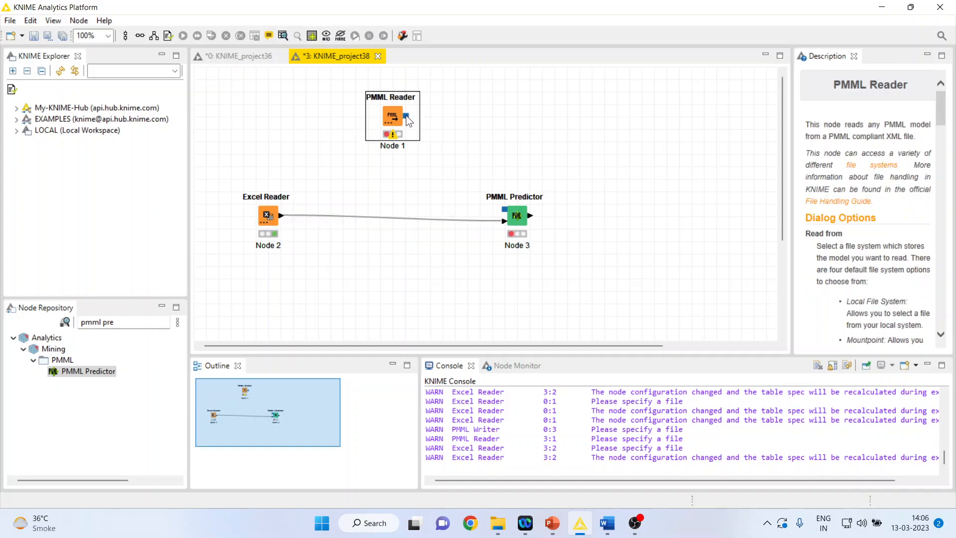
drag(408, 116, 503, 215)
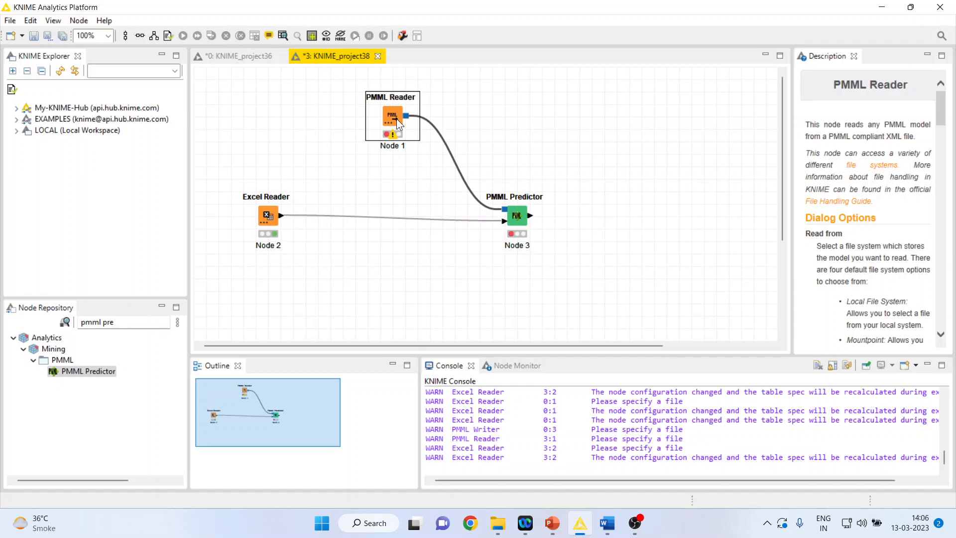
mouse_move(396, 121)
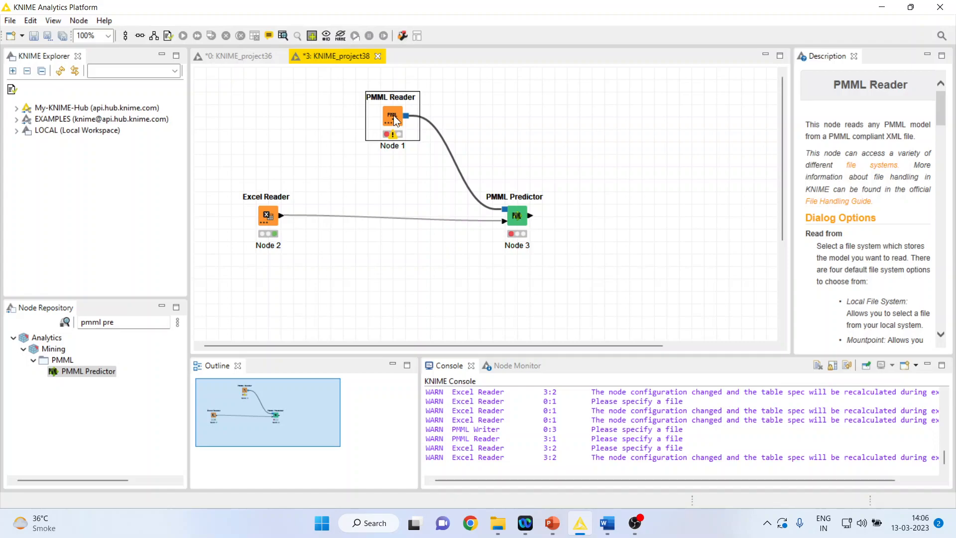
- Set the PMML Reader to load regression1.pmml
right_click(393, 116)
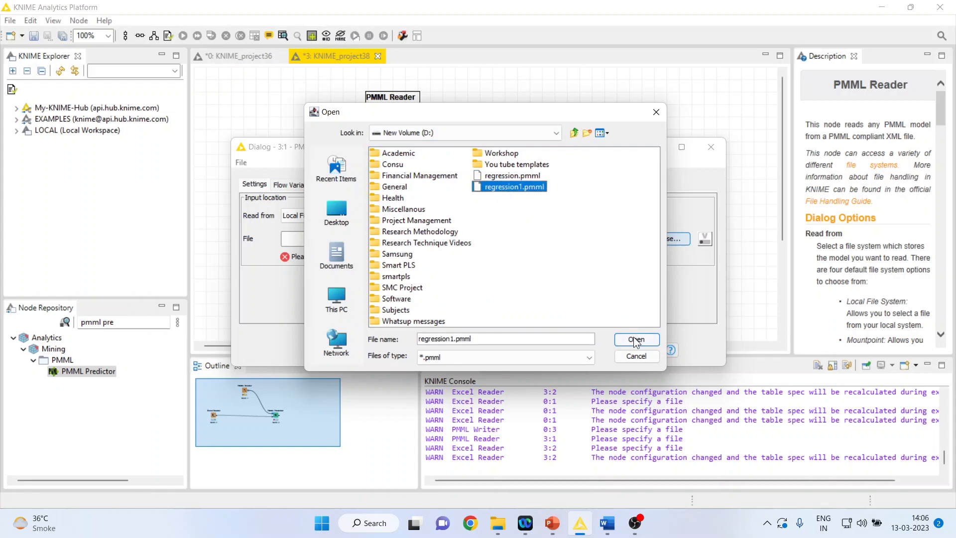
click(636, 340)
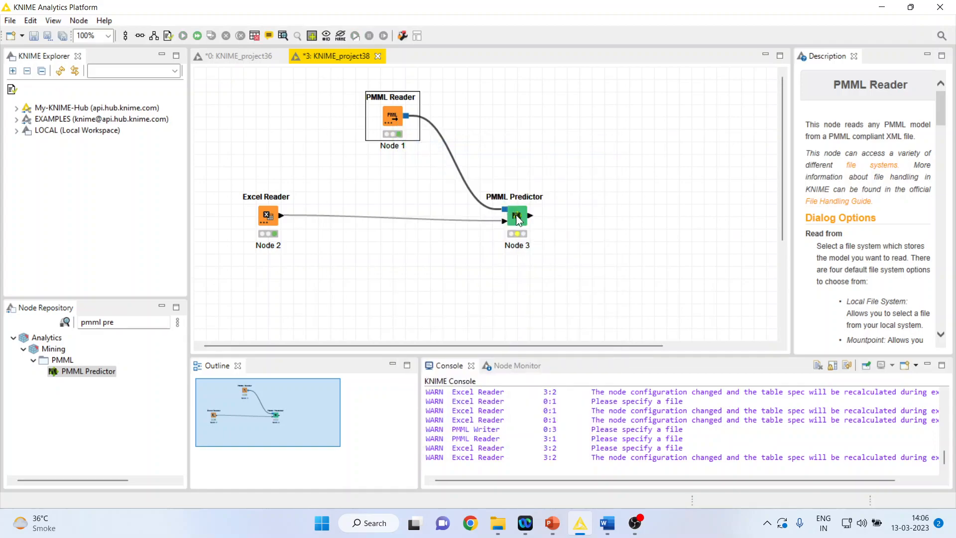
- Enable 'Change name of prediction column' in the PMML Predictor and confirm
right_click(515, 216)
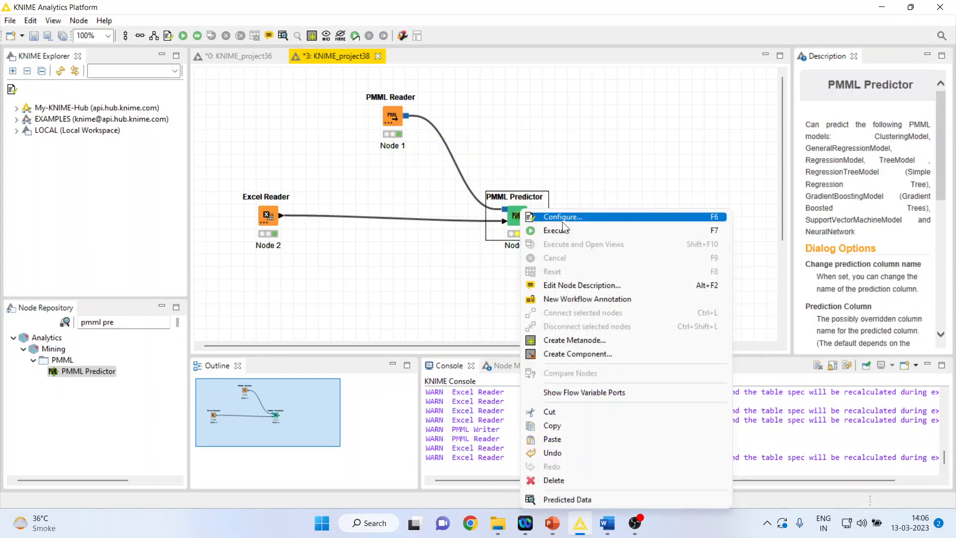
click(562, 216)
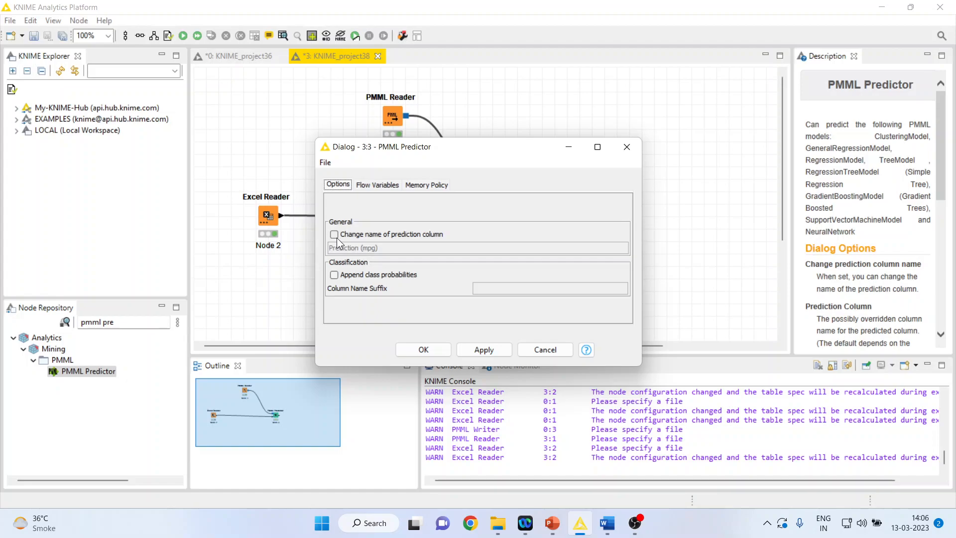
click(334, 234)
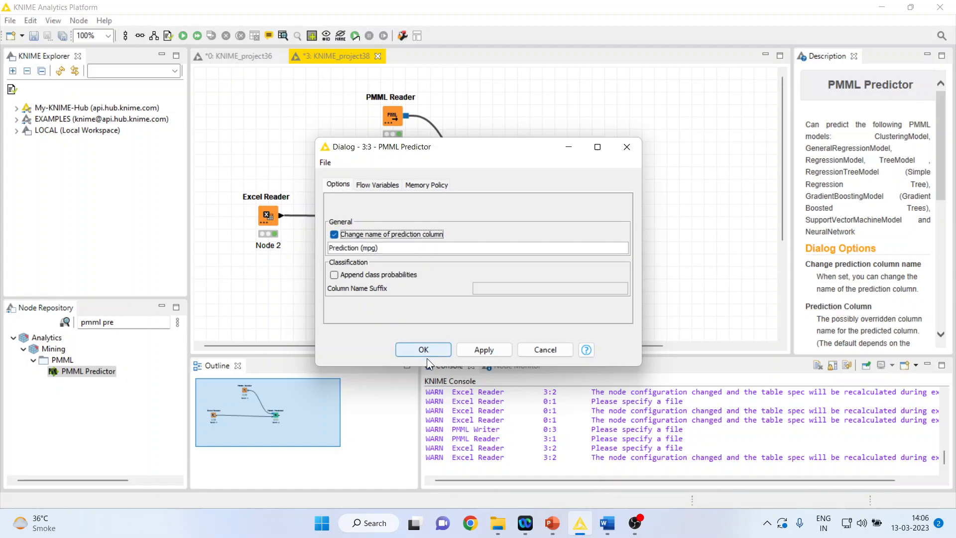
right_click(515, 215)
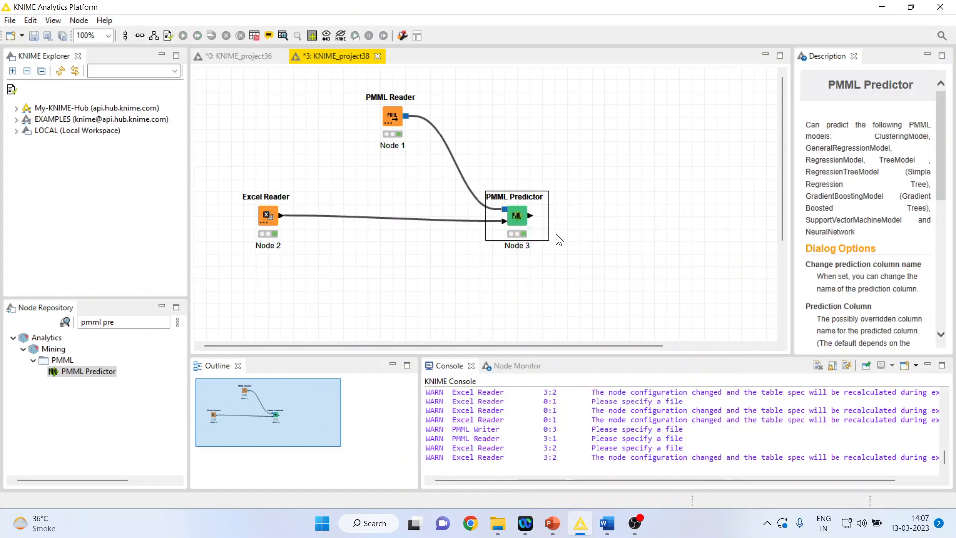
- Show the PMML Predictor's Predicted Data table of nine test cars with predicted mpg, then close it
right_click(517, 215)
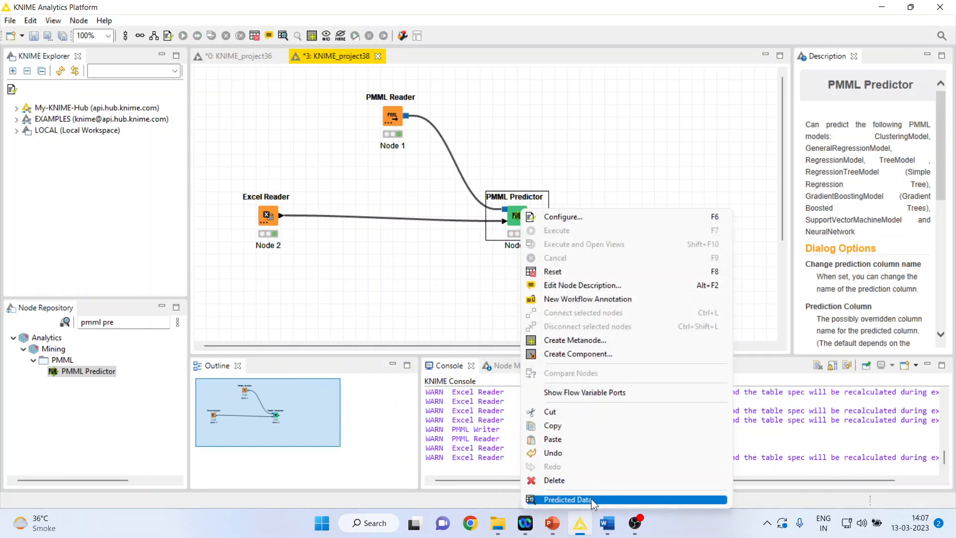
click(569, 499)
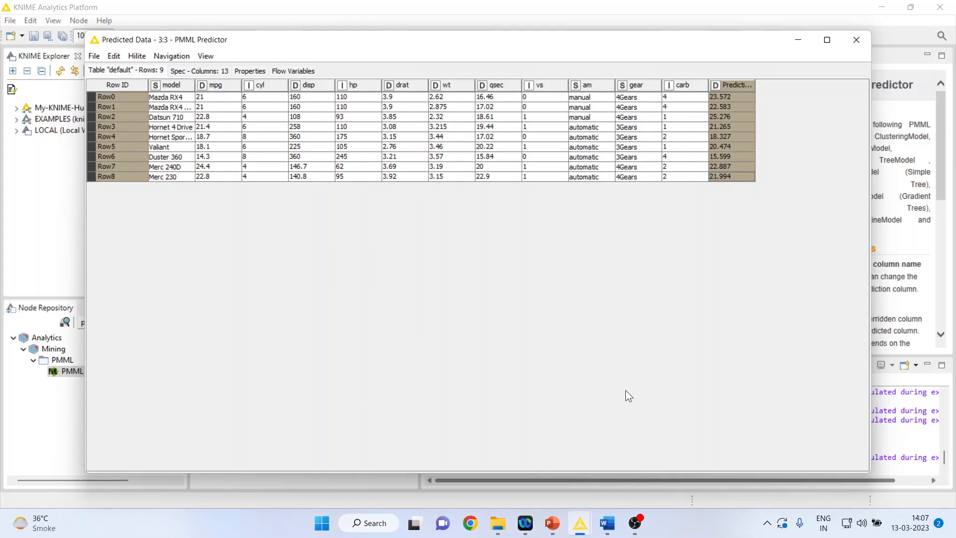
click(857, 40)
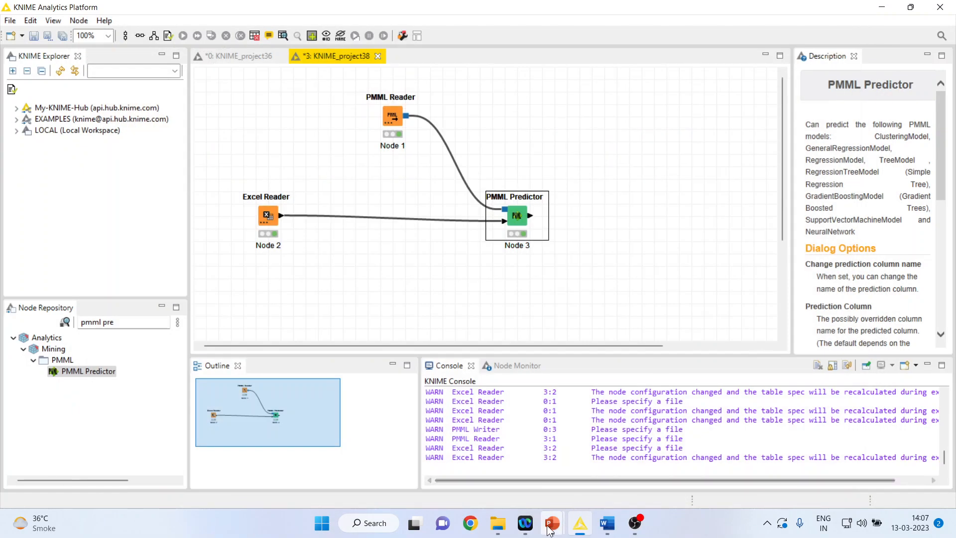